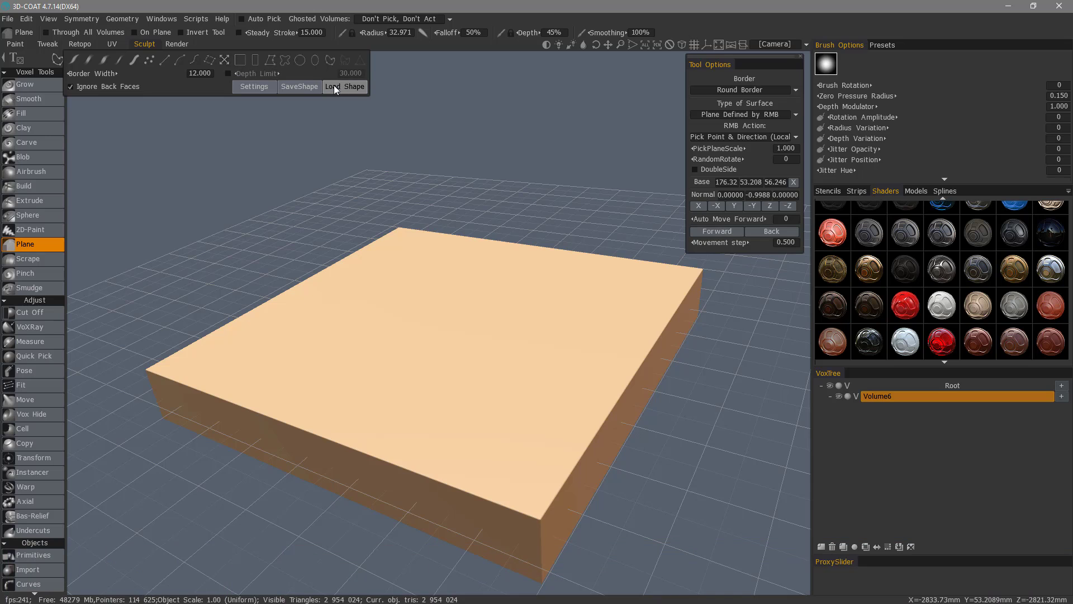
Step: Browse the shape library for the gear shape file
click(344, 86)
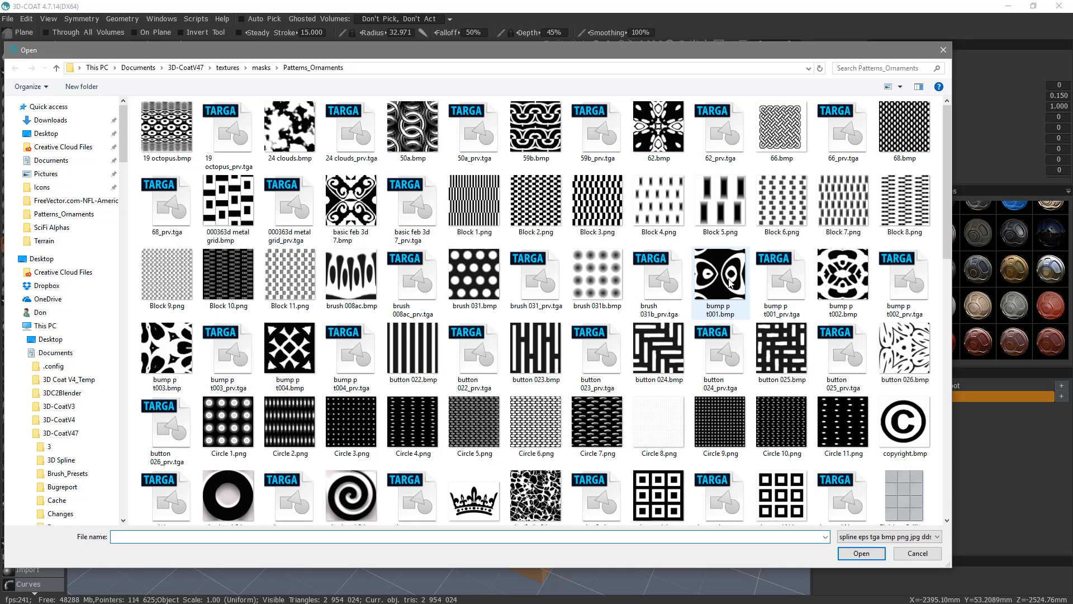
click(351, 494)
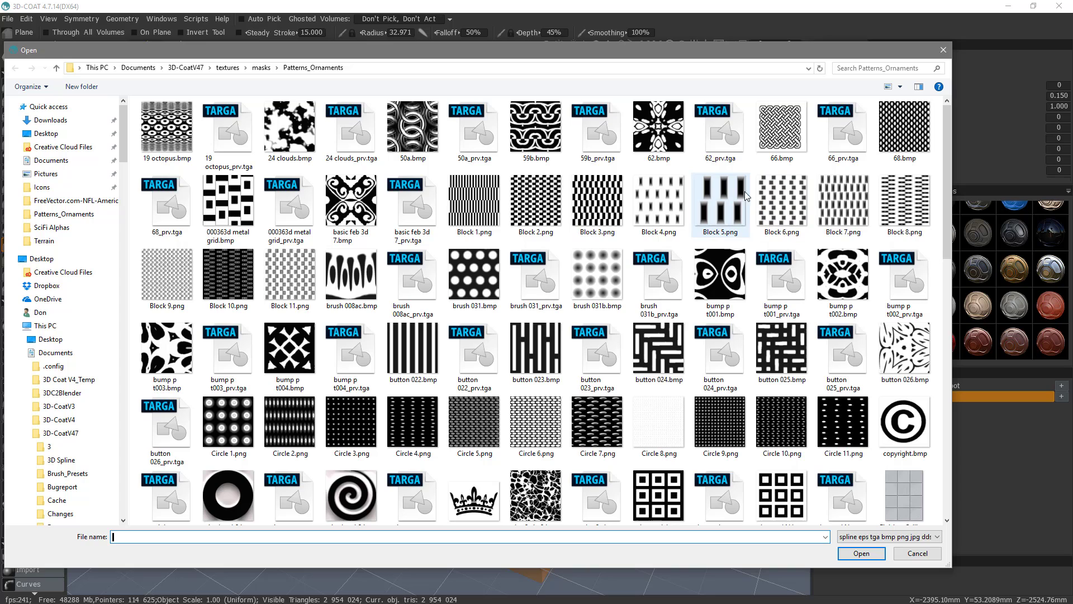
click(903, 424)
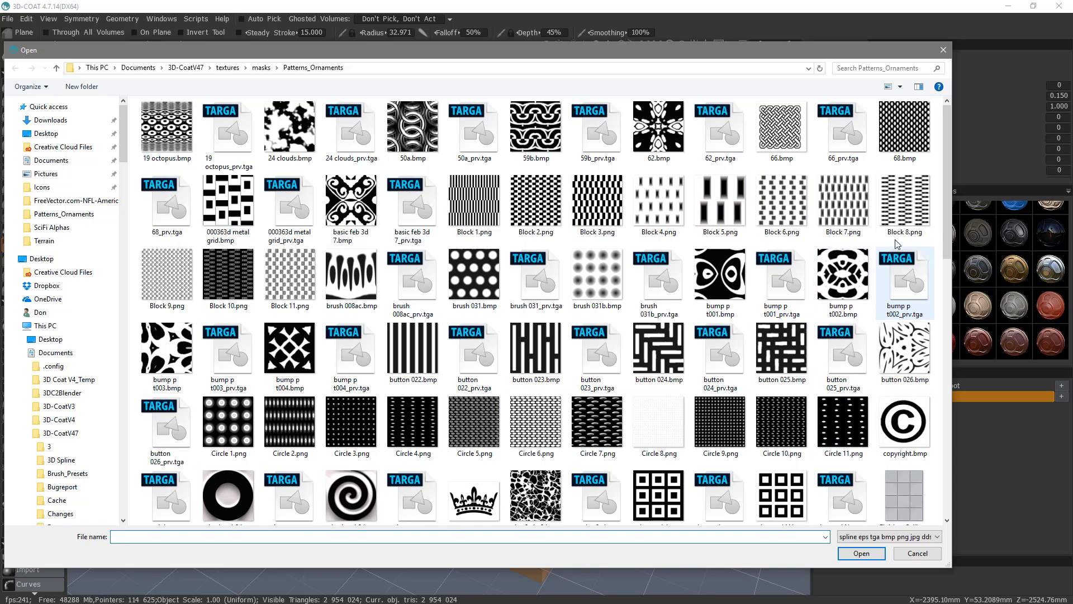
scroll(down, 3)
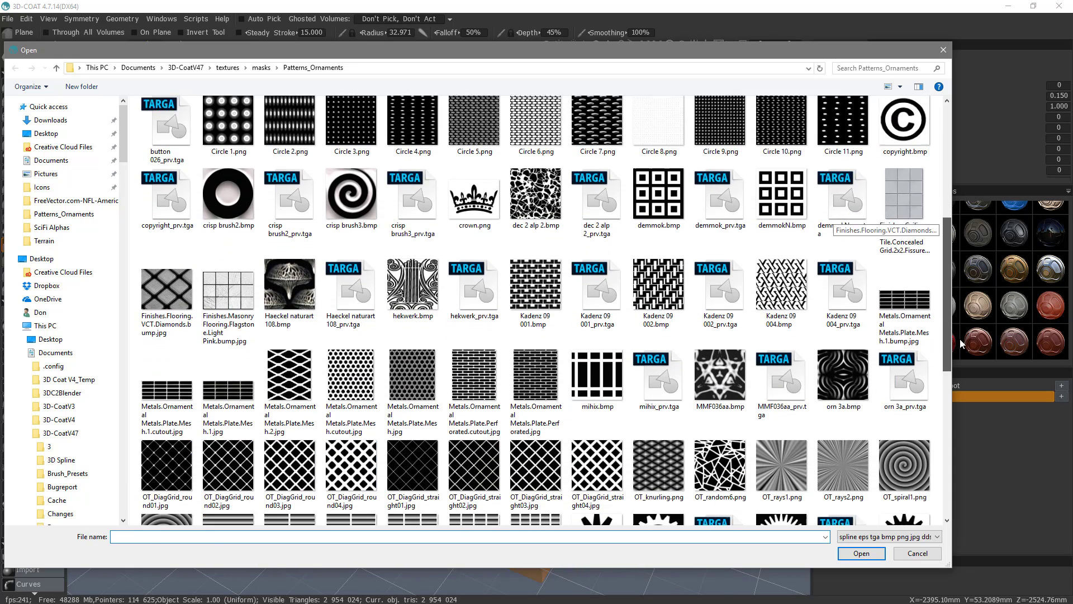
scroll(down, 3)
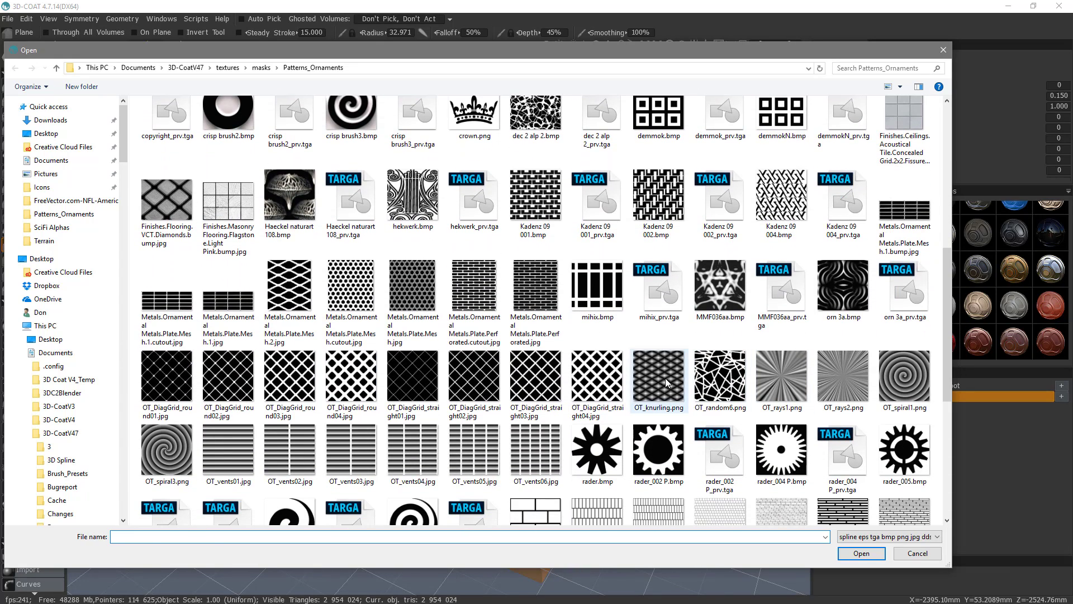
mouse_move(659, 448)
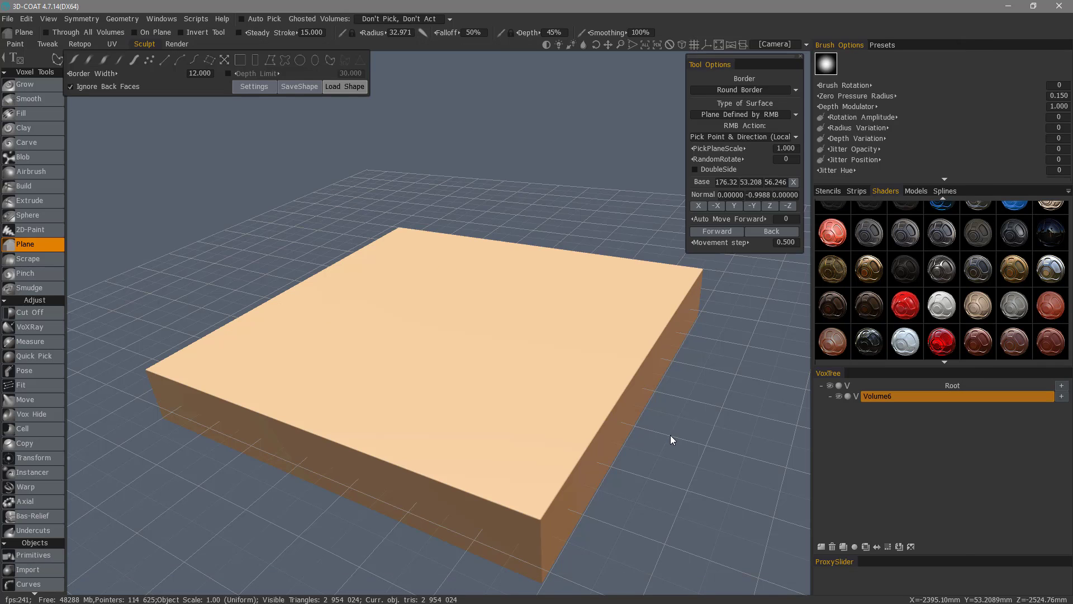
Step: Load the gear curve 'on the Plane in Space', centred manually at 0, 50, 0 on the ZX plane
click(345, 86)
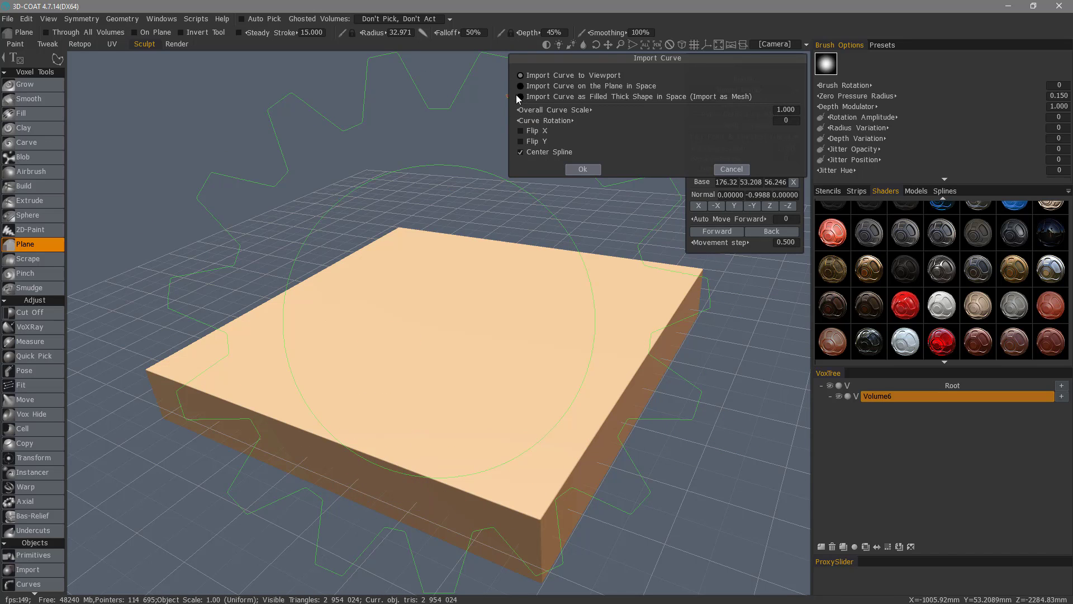
click(520, 85)
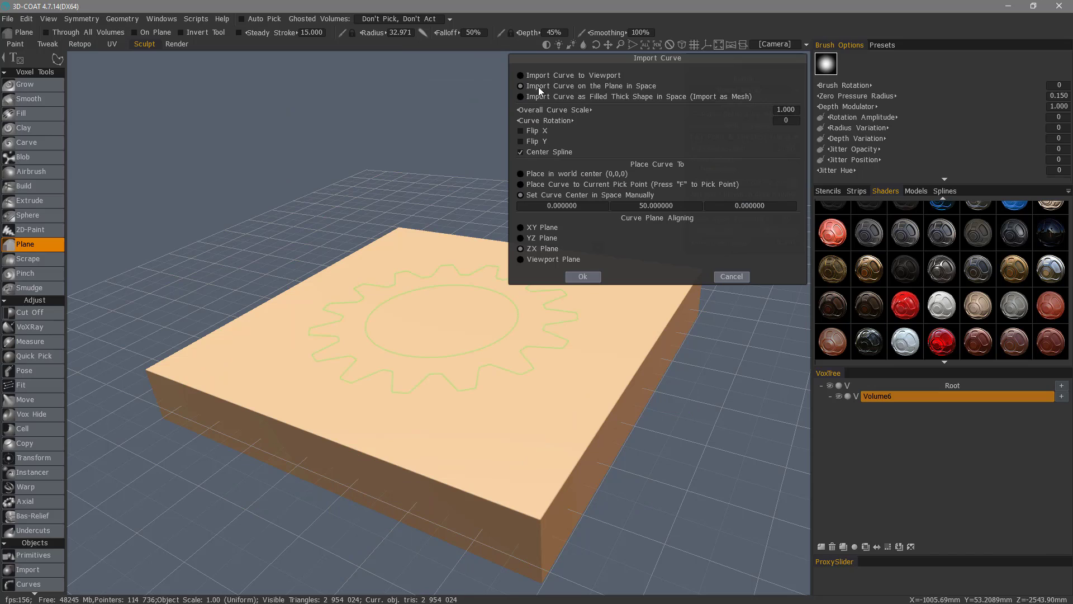
mouse_move(654, 91)
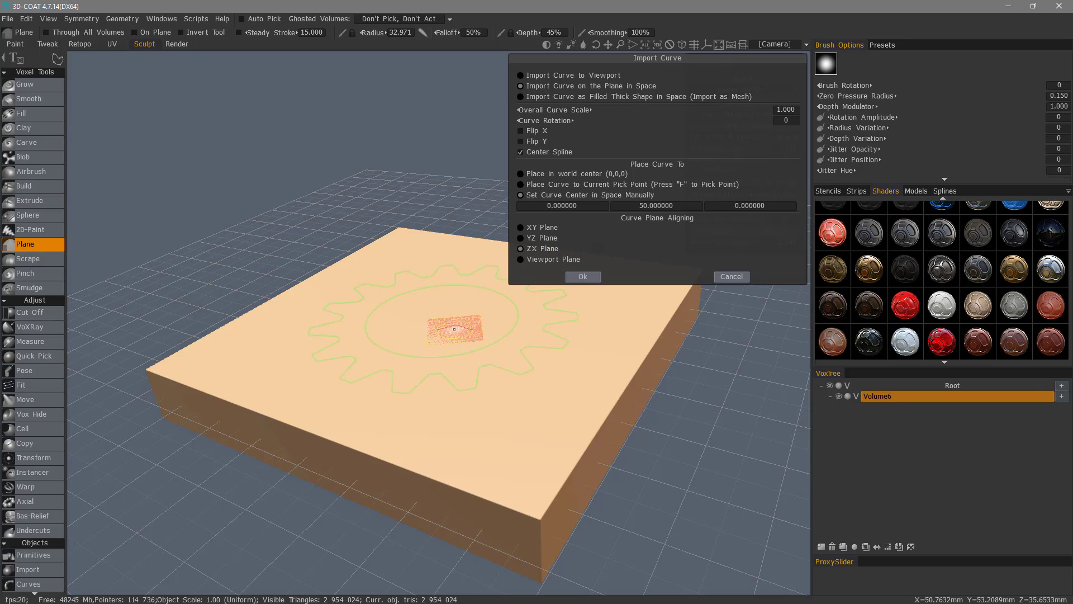
mouse_move(460, 321)
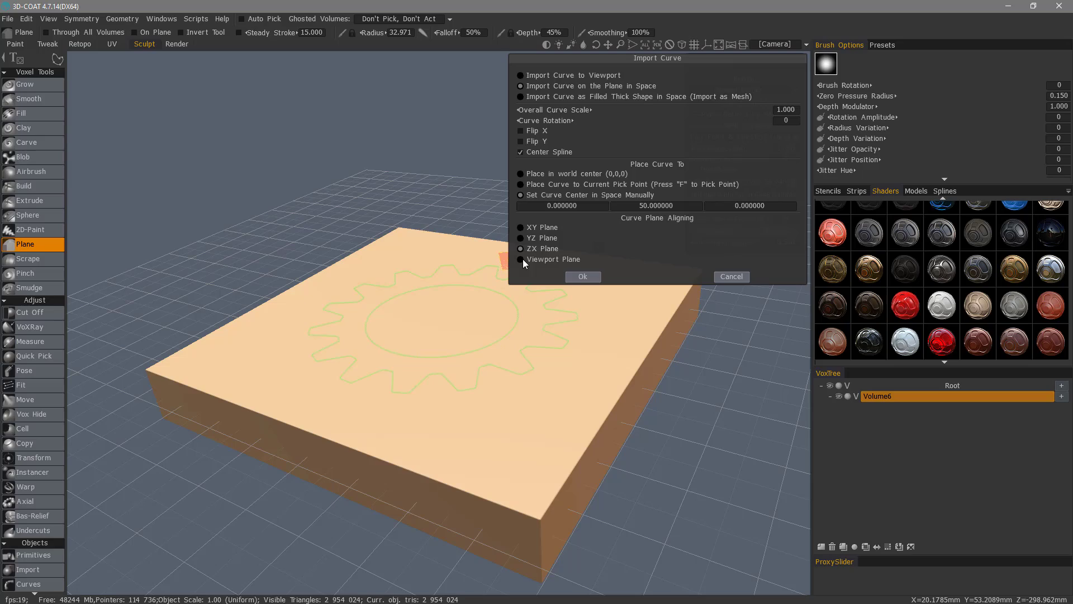
click(522, 259)
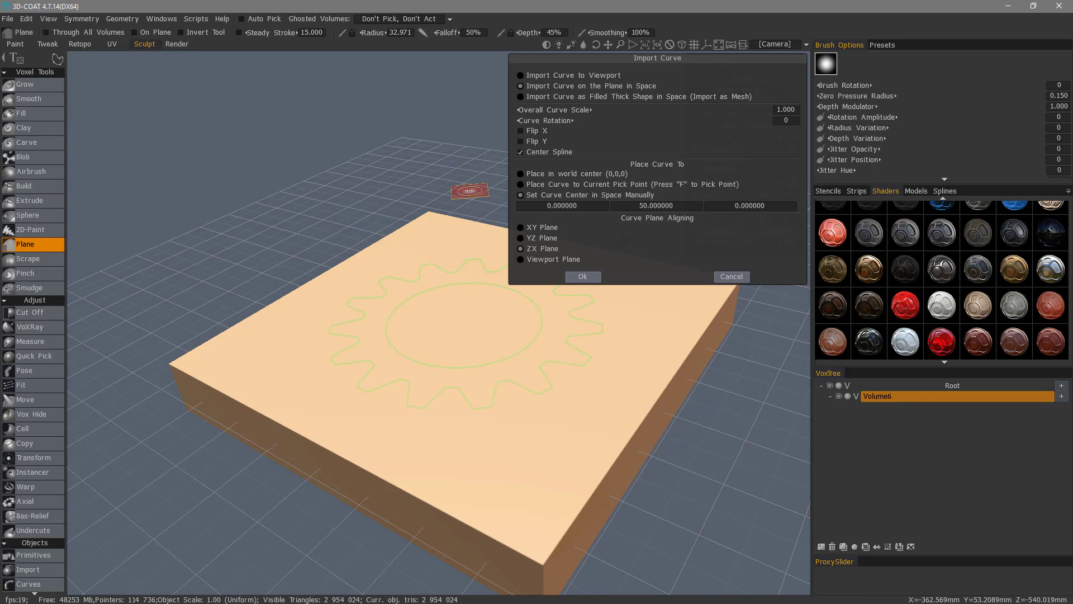
click(521, 184)
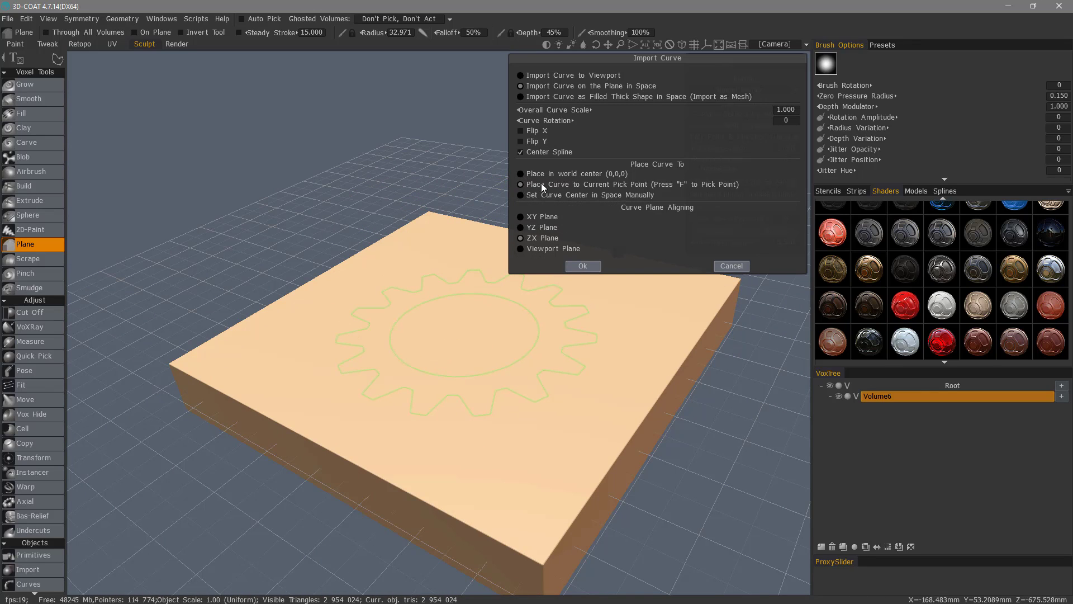
mouse_move(642, 186)
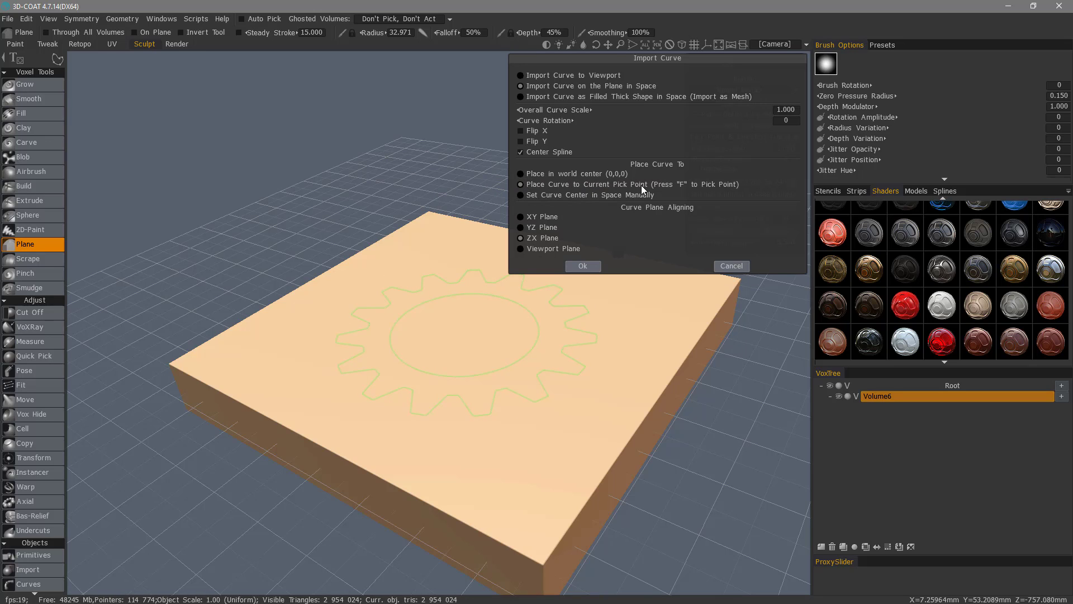
mouse_move(521, 192)
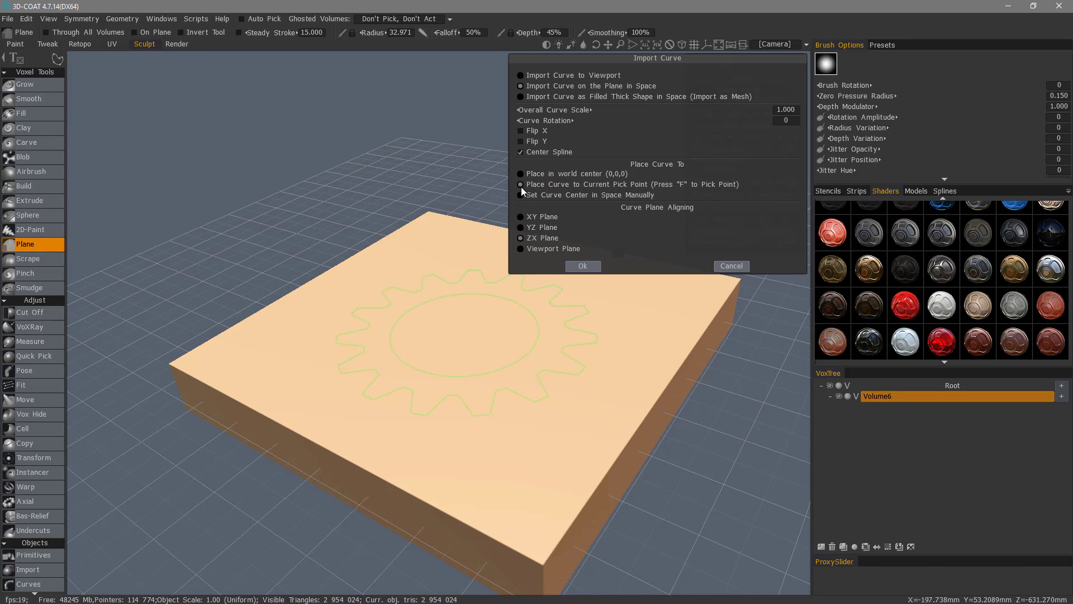
click(522, 195)
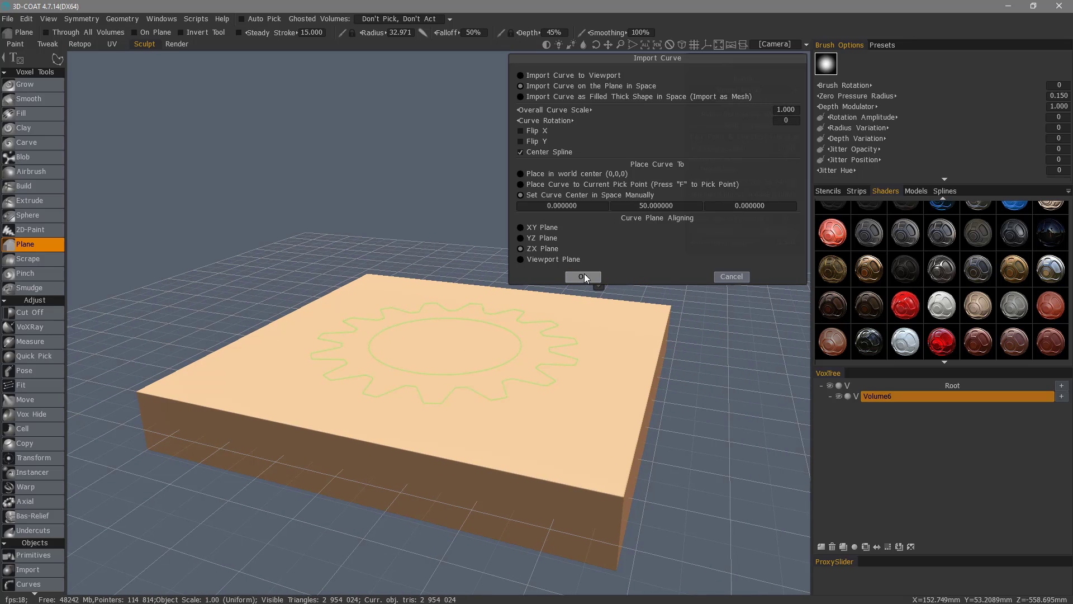
Step: Confirm the gear curve import and set PickPlaneScale to 0
click(581, 277)
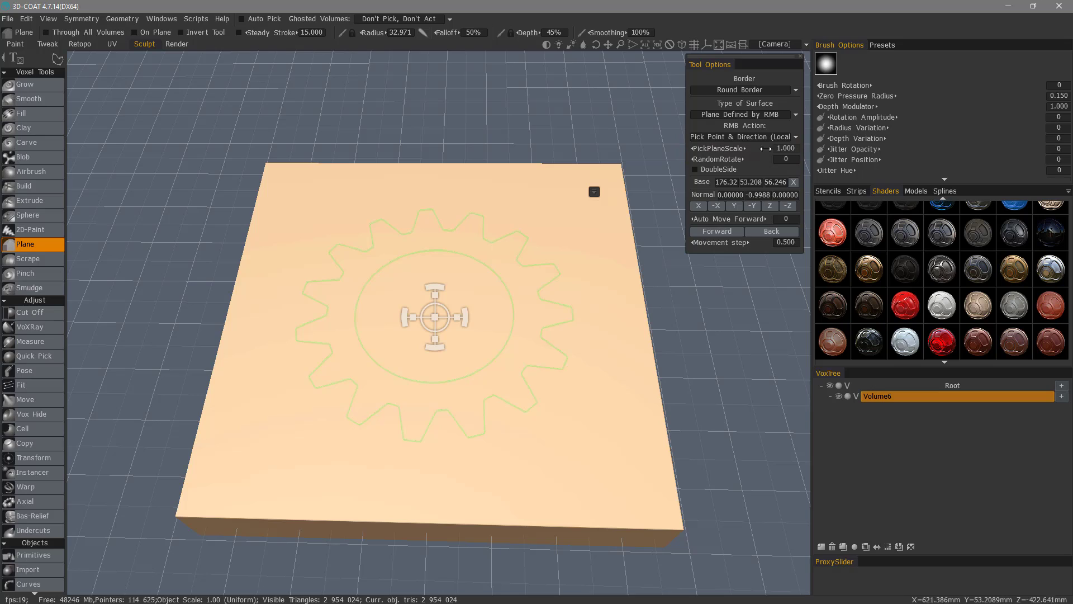
click(778, 149)
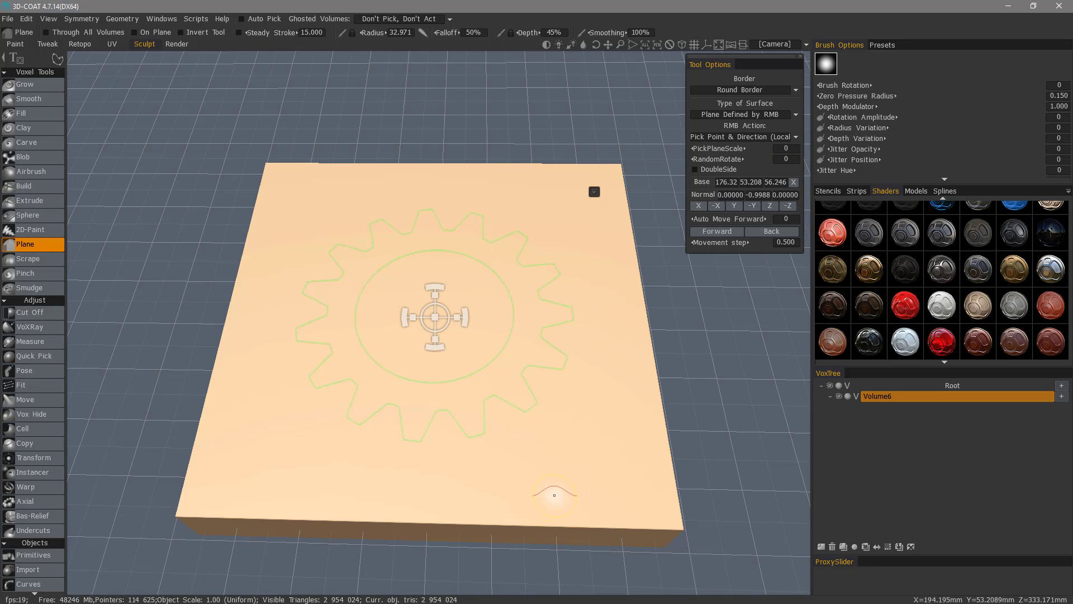
mouse_move(785, 152)
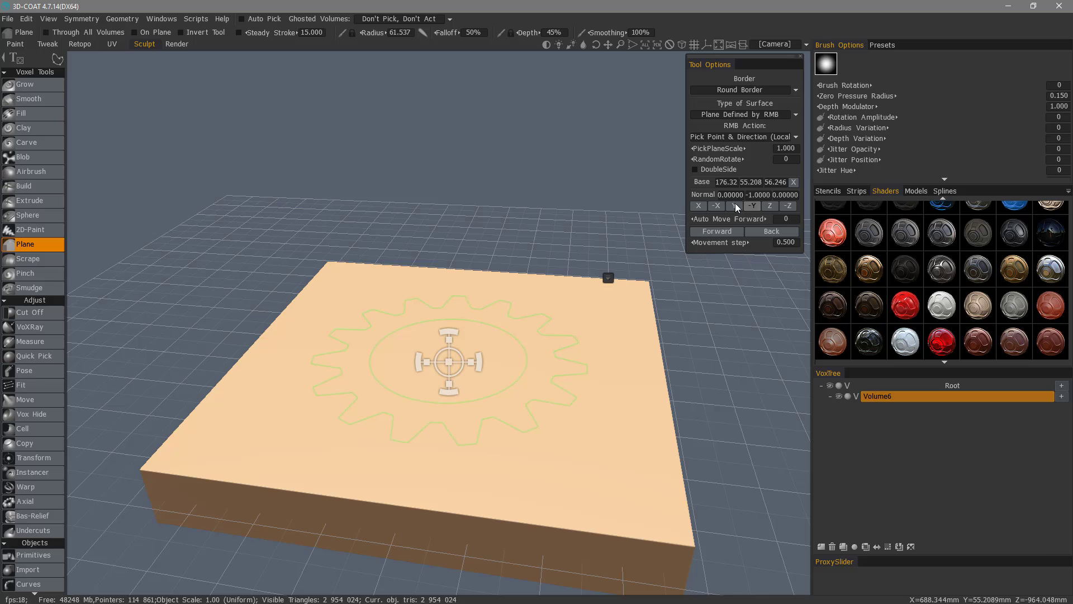
mouse_move(772, 232)
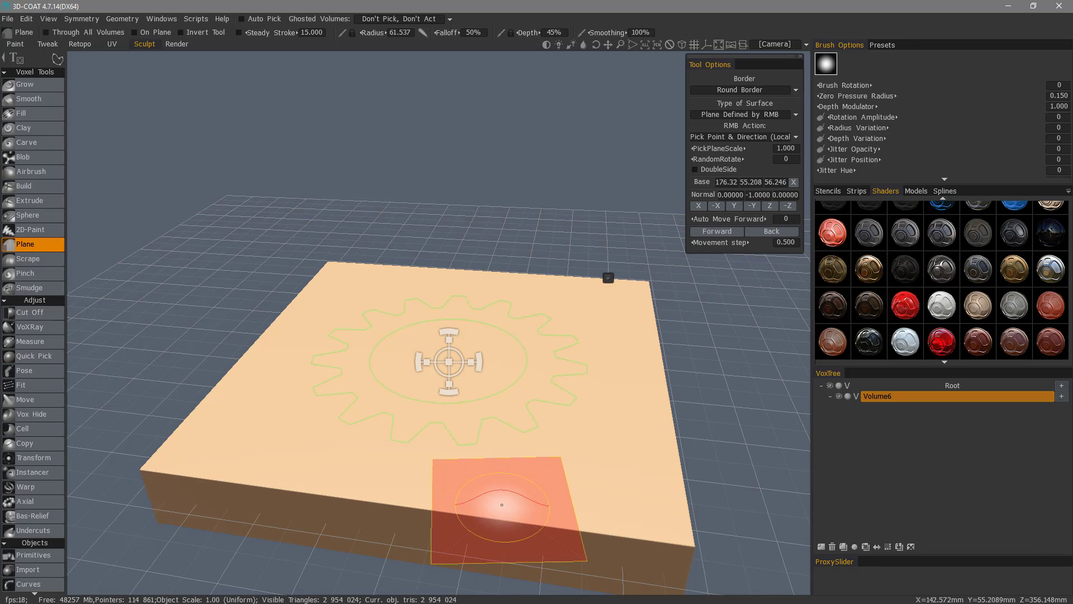
mouse_move(496, 445)
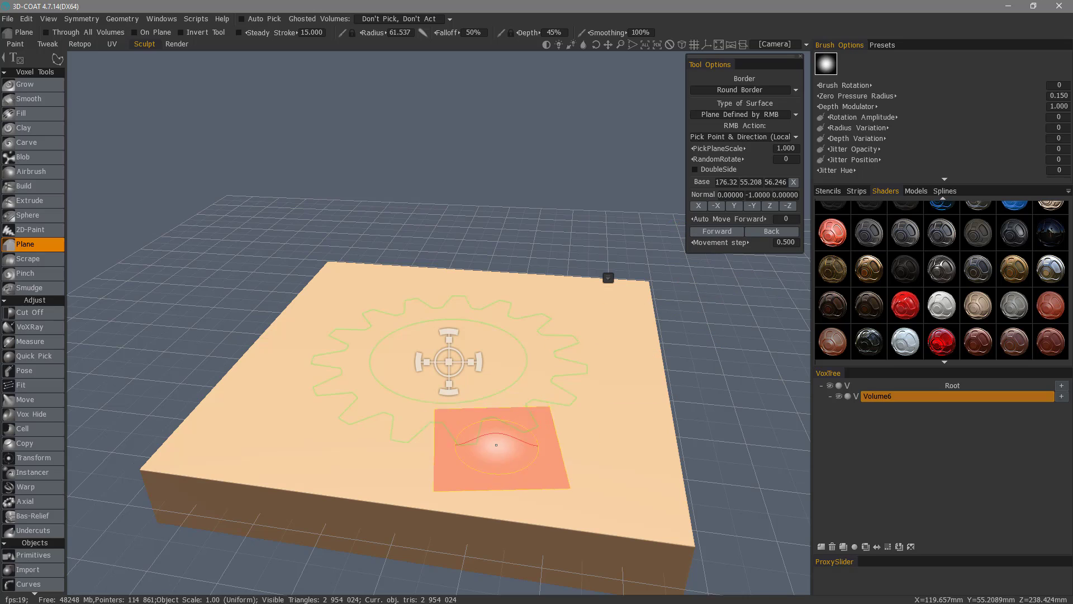
mouse_move(502, 465)
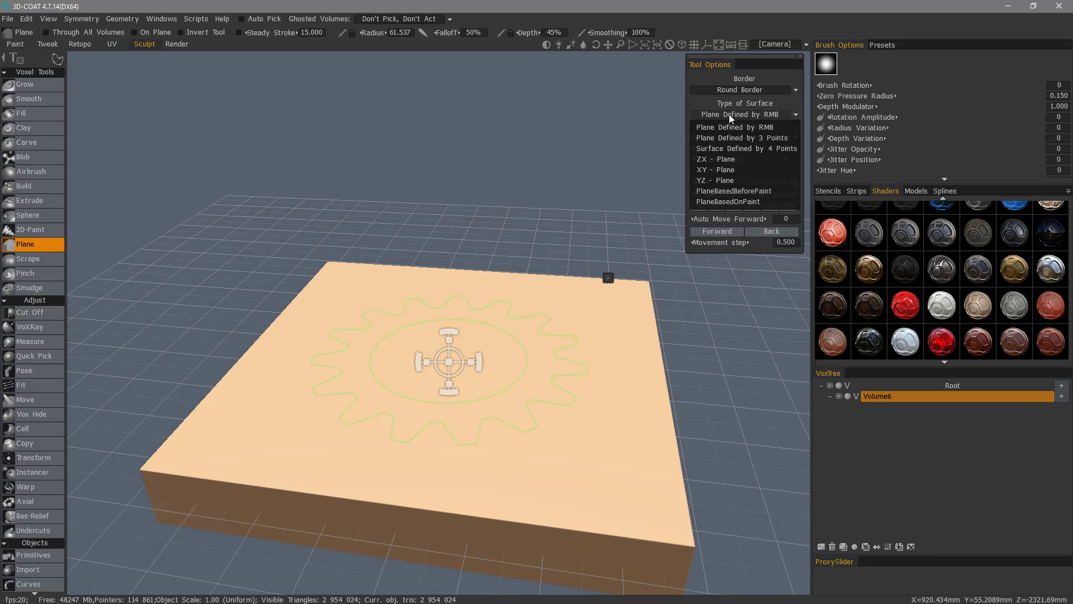
mouse_move(744, 127)
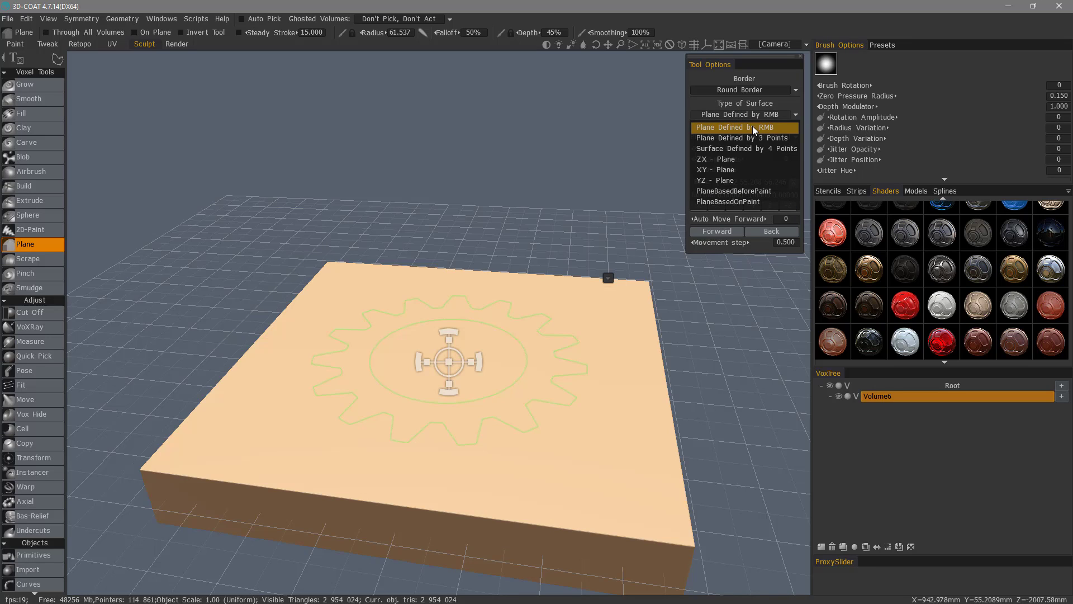
mouse_move(744, 149)
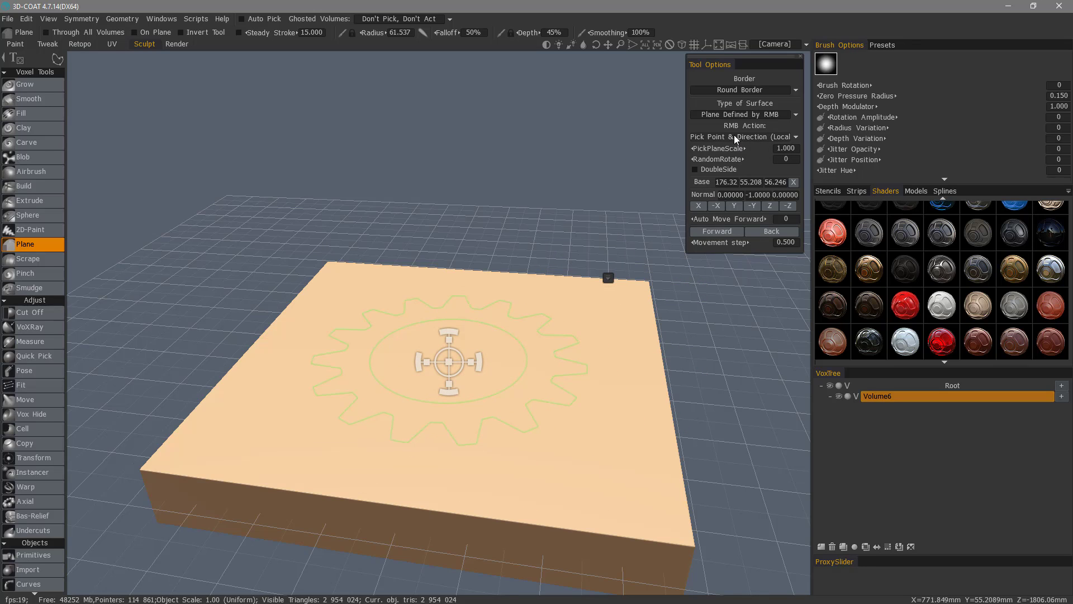
Step: Set the plane tool's RMB Action to Pick Point & Direction
click(742, 136)
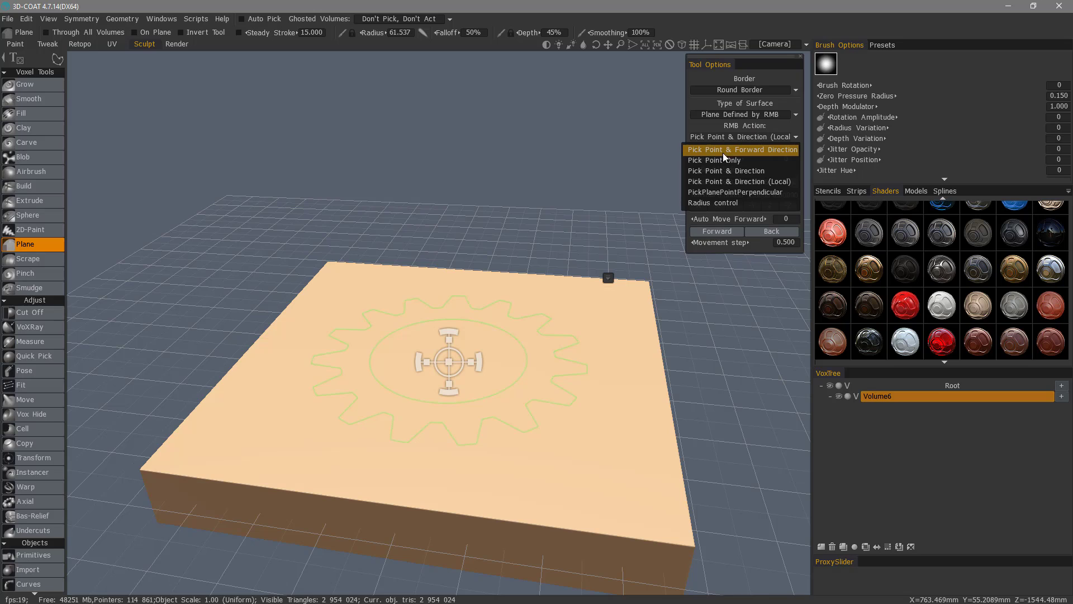
mouse_move(755, 152)
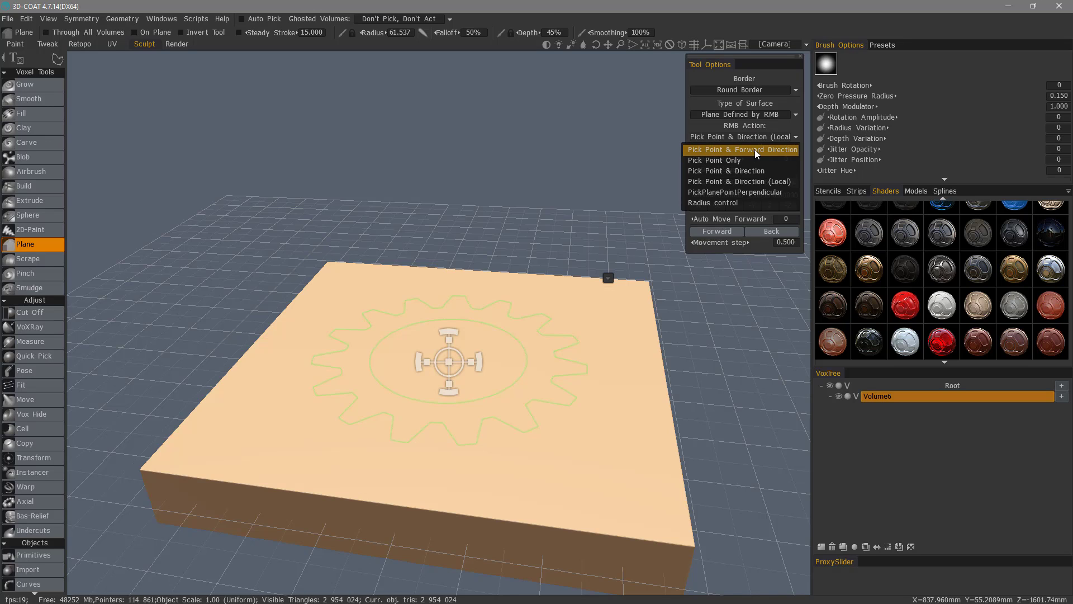
click(741, 149)
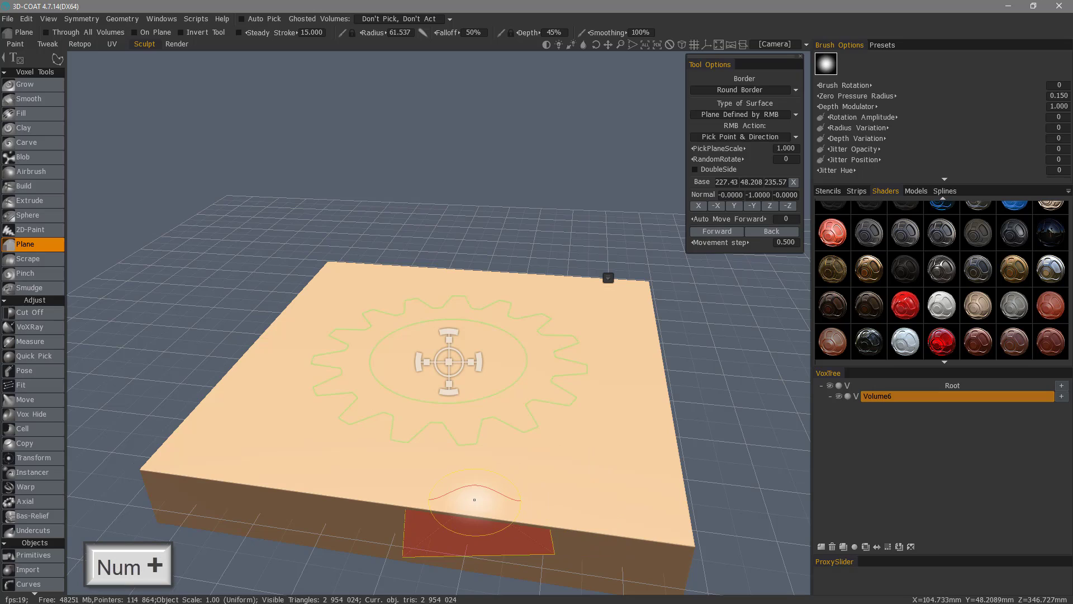
mouse_move(438, 490)
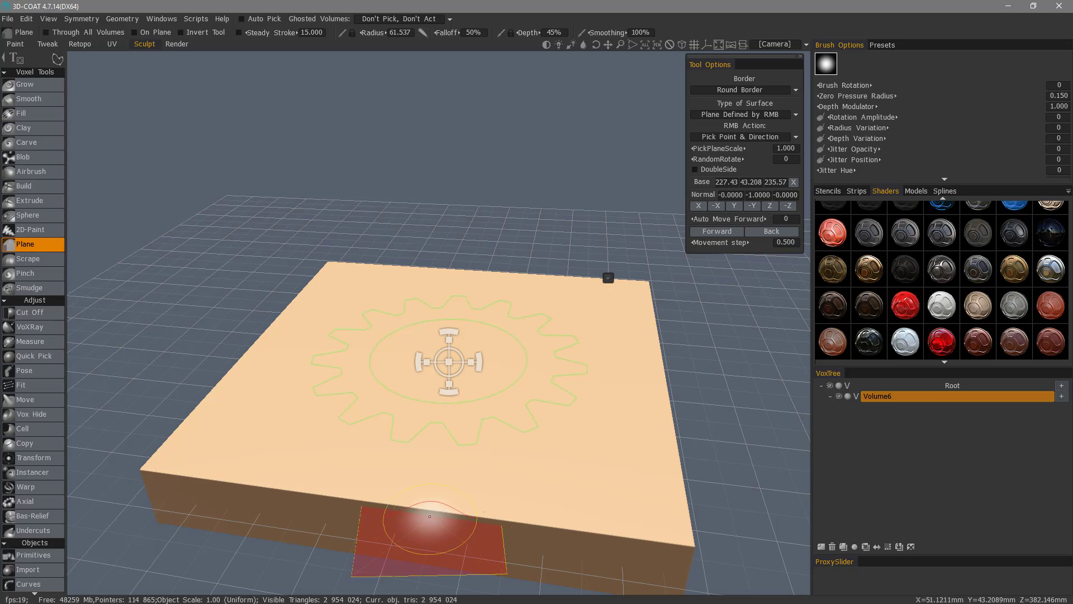
mouse_move(466, 476)
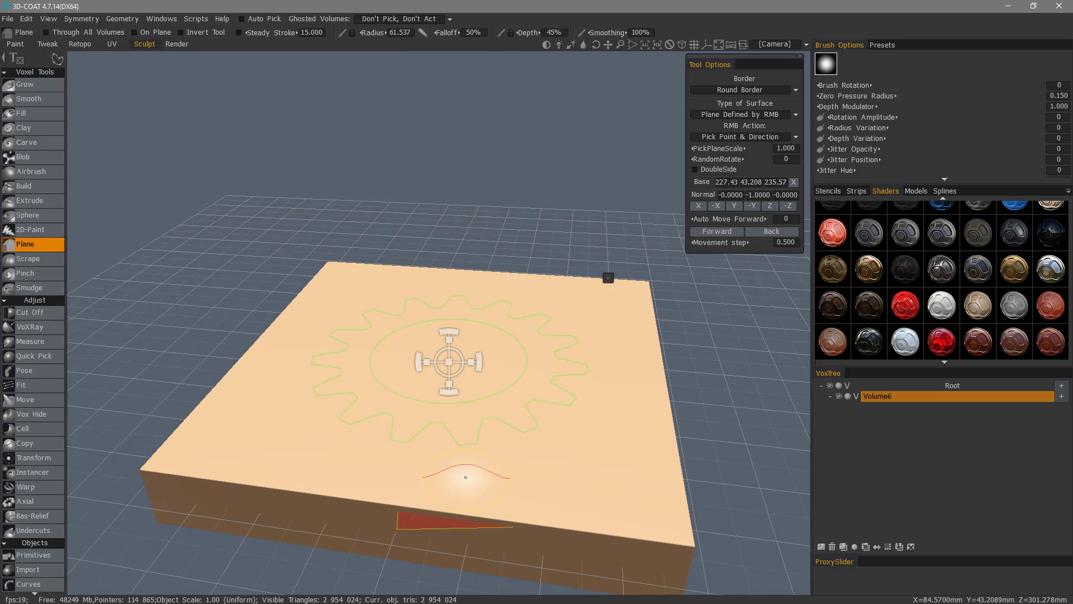
mouse_move(435, 492)
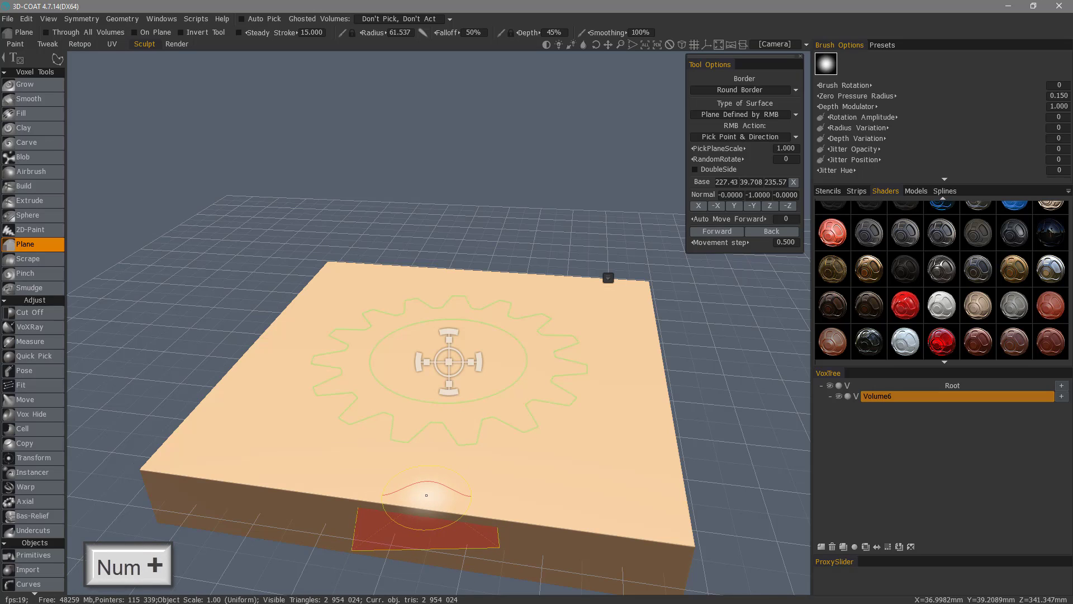
mouse_move(424, 495)
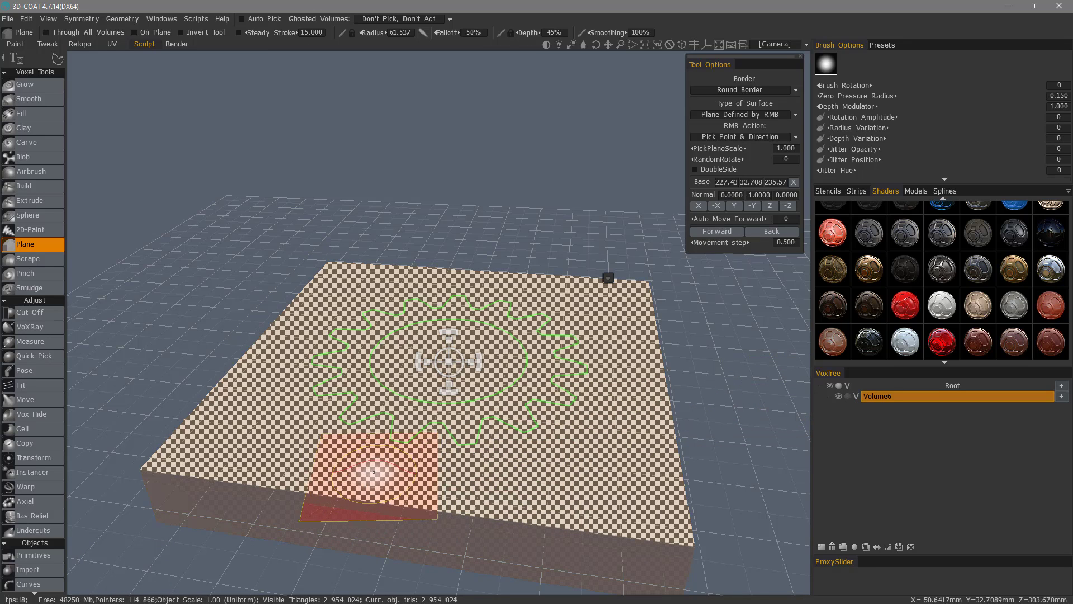
mouse_move(628, 510)
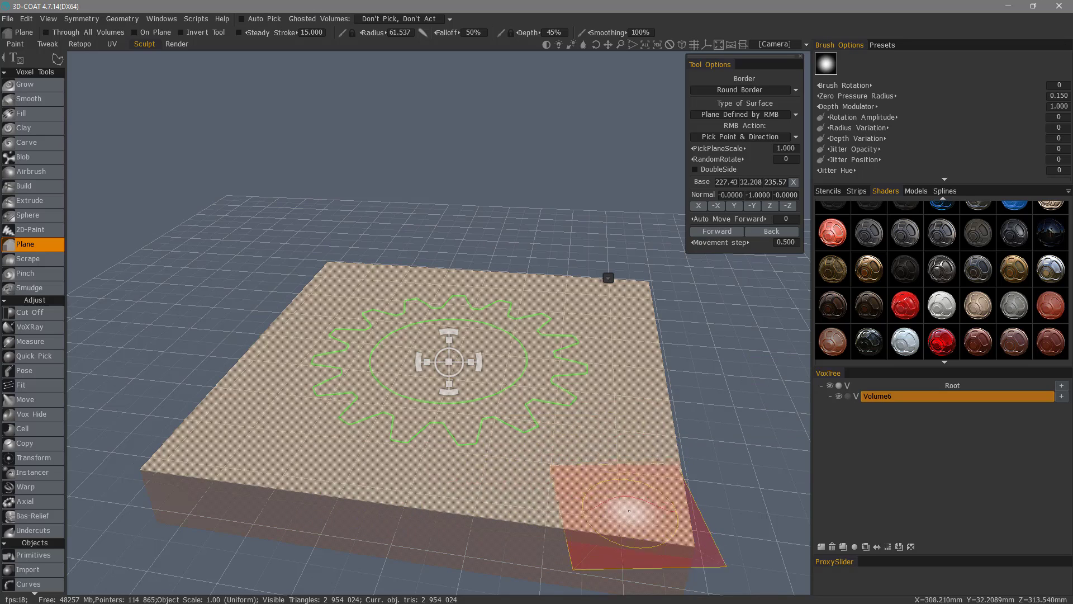
mouse_move(623, 512)
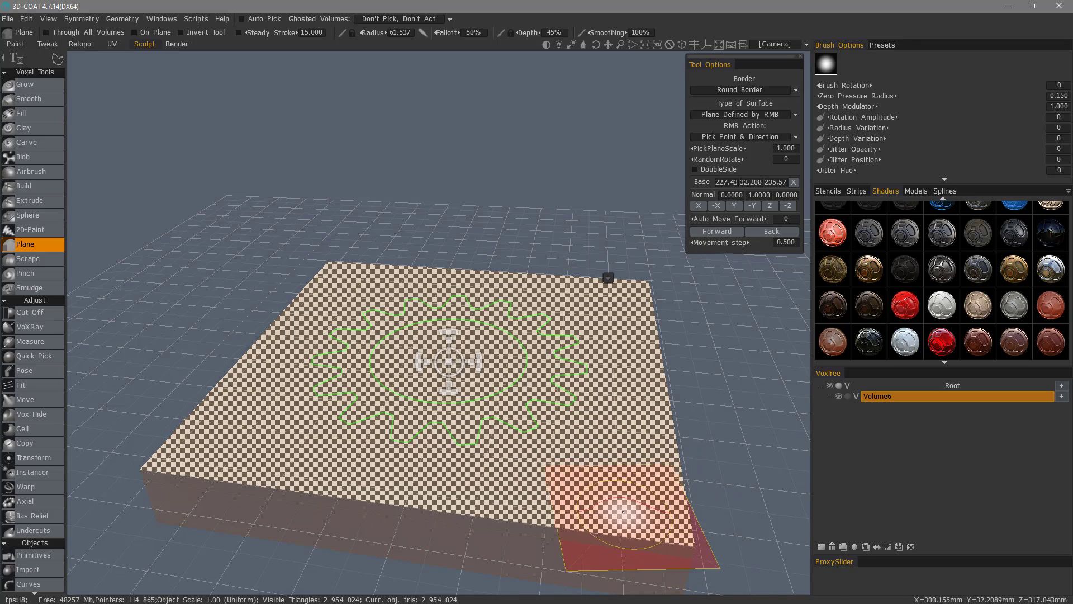
mouse_move(744, 402)
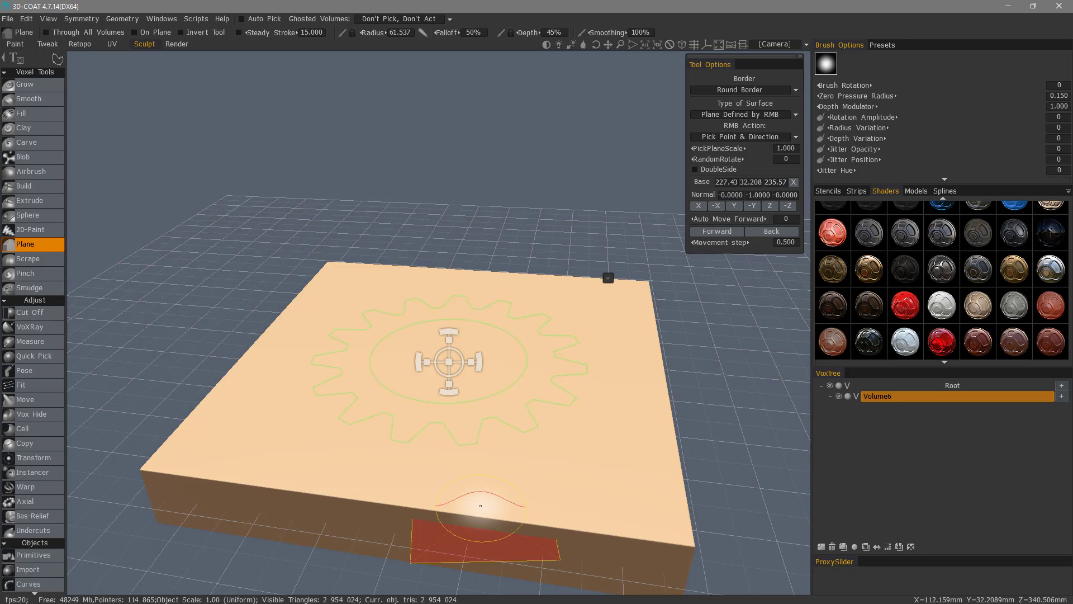
right_click(479, 505)
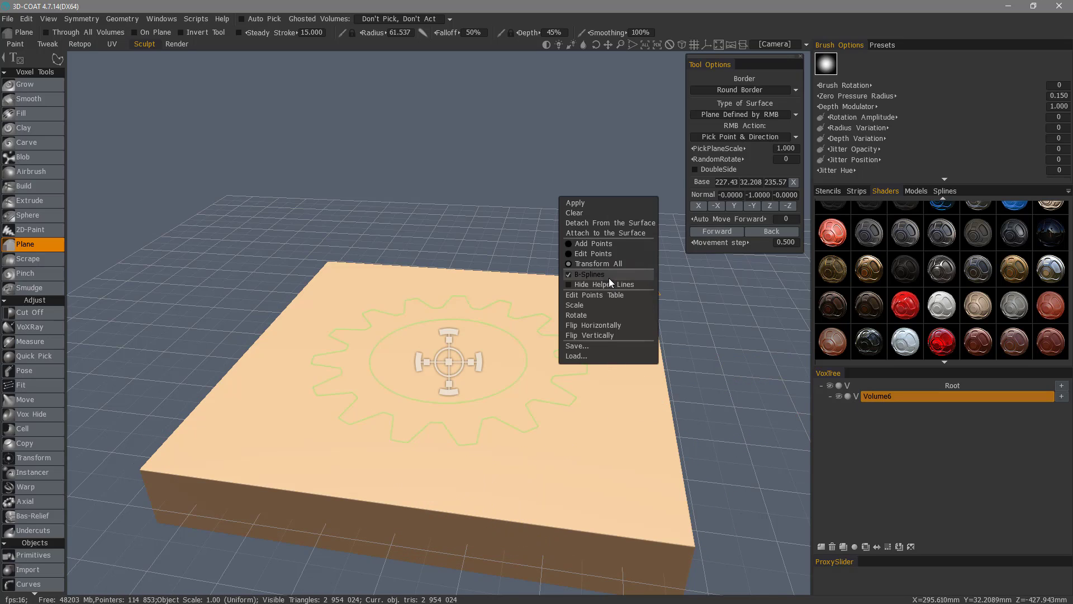
mouse_move(577, 345)
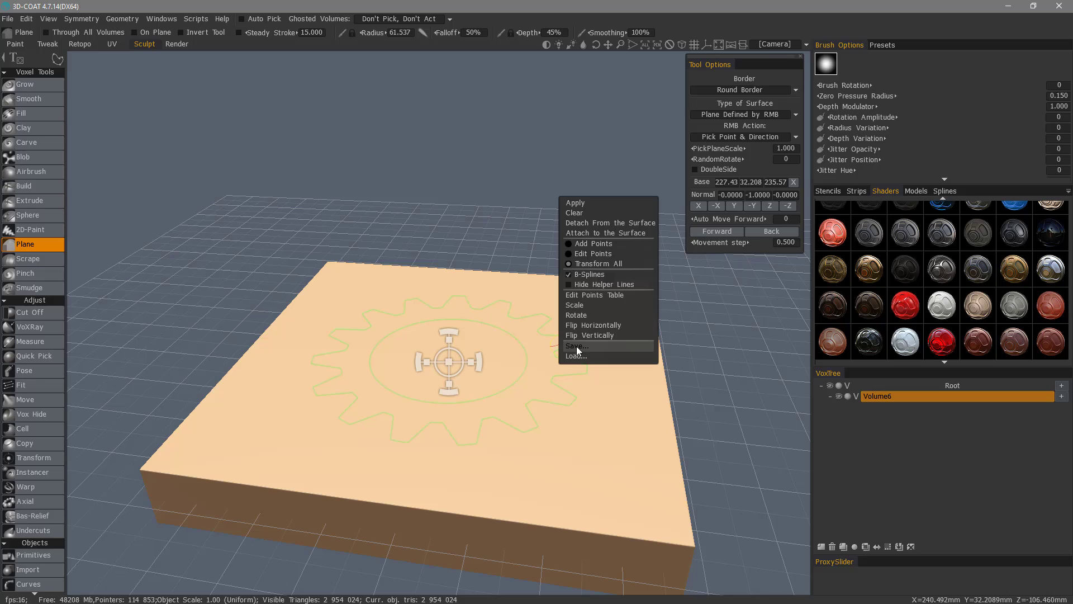
mouse_move(591, 351)
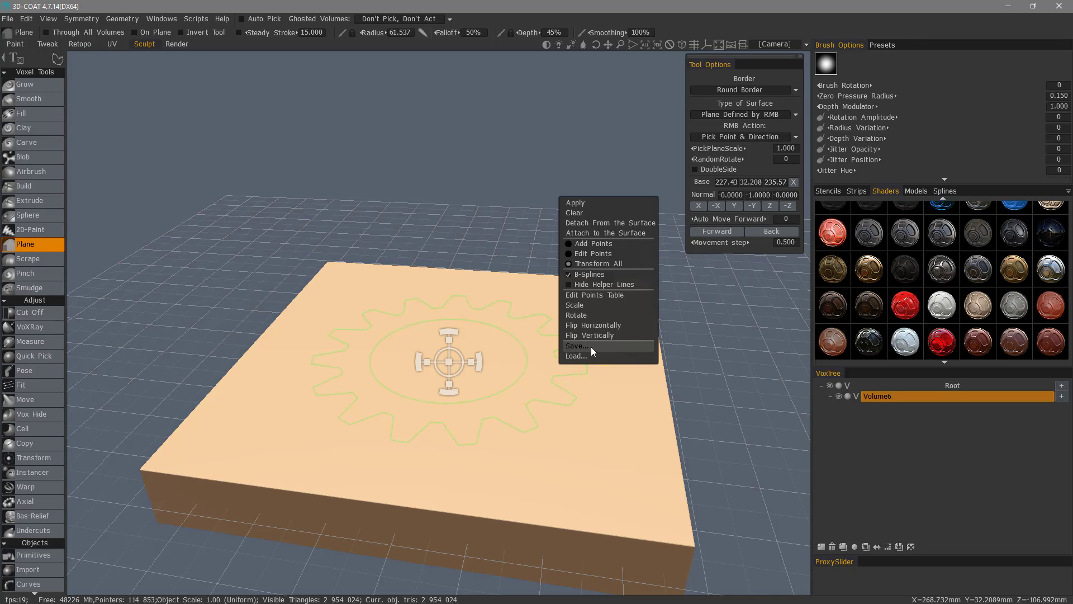
mouse_move(589, 355)
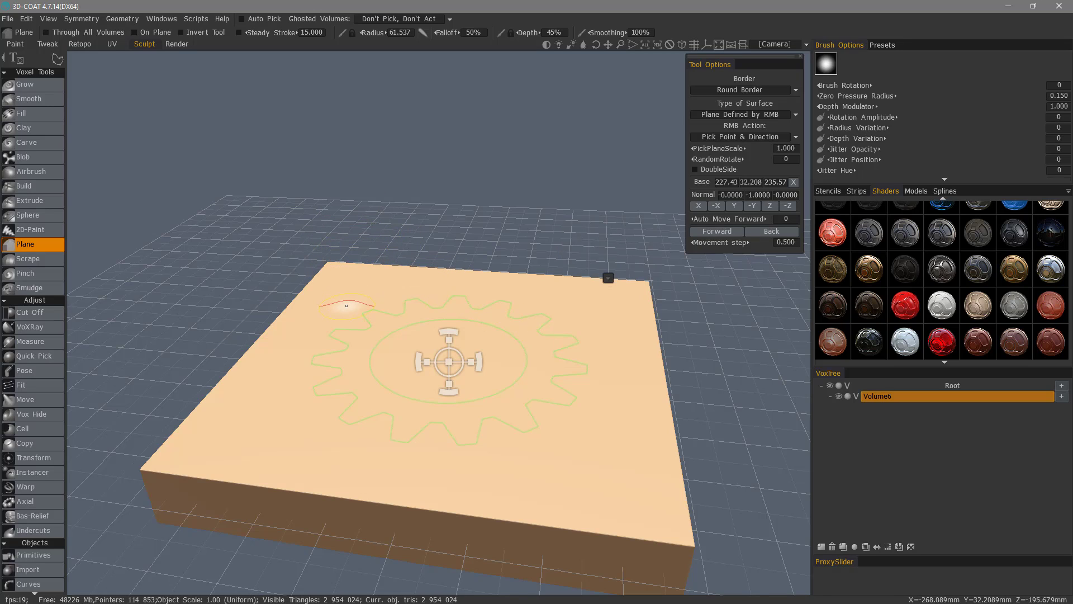
mouse_move(80, 248)
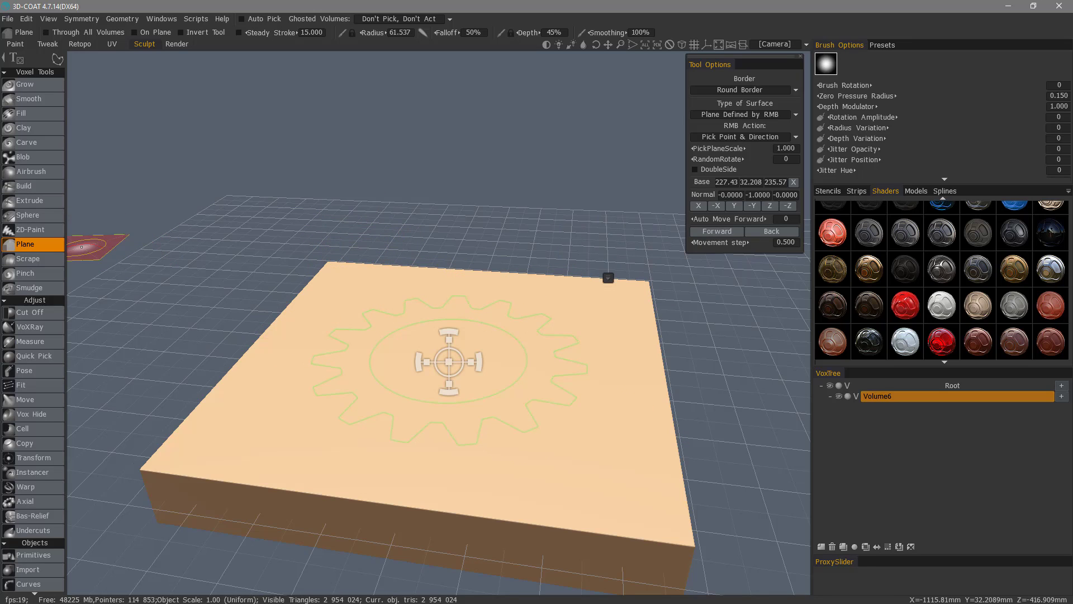
mouse_move(474, 324)
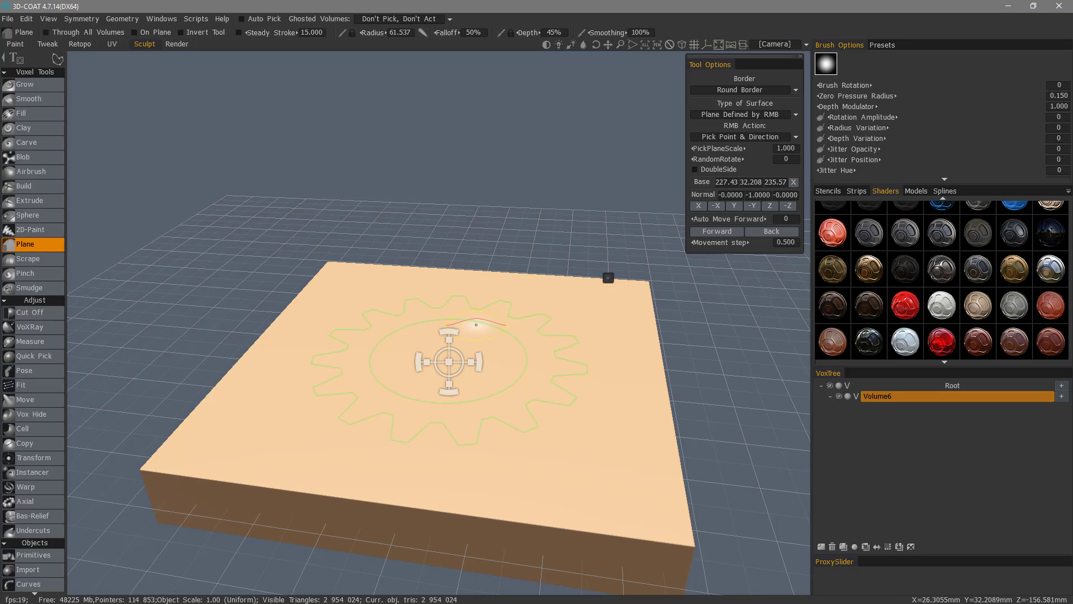
mouse_move(531, 476)
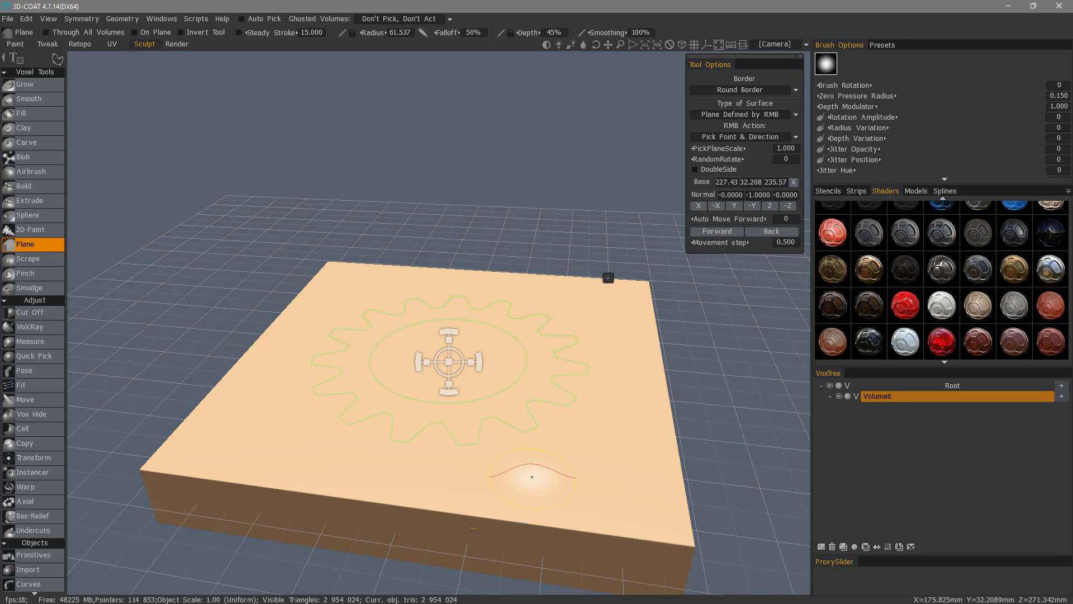
mouse_move(410, 438)
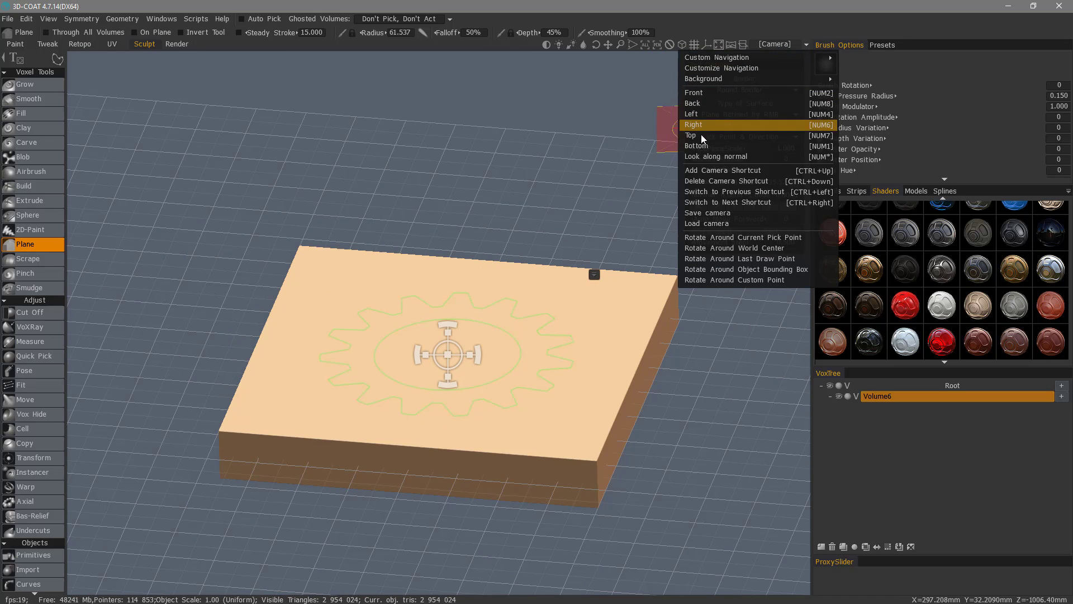
Step: Switch the camera to a preset view of the gear-marked slab
click(691, 135)
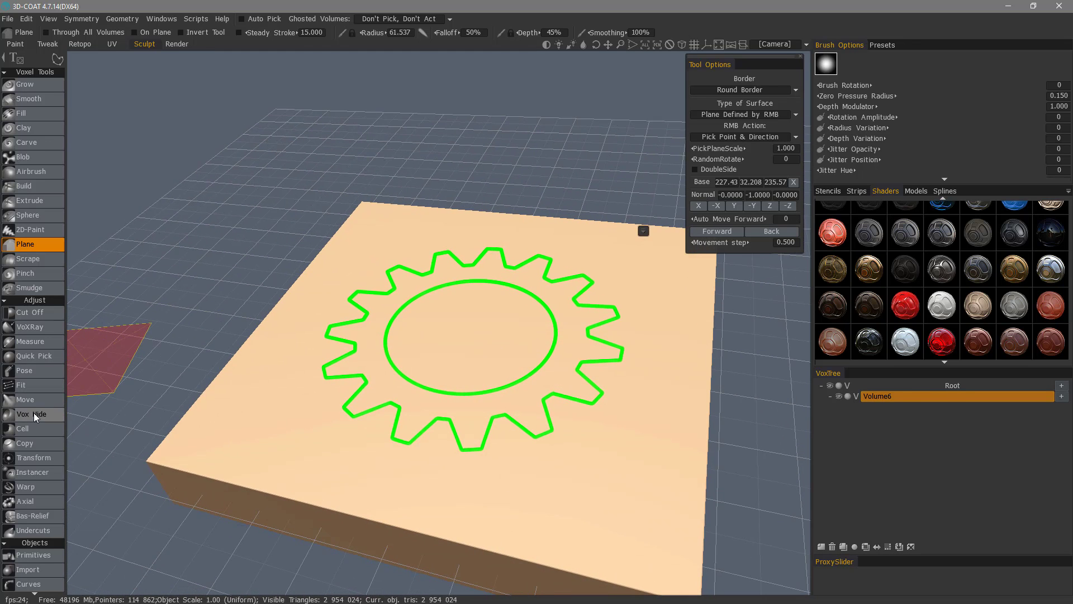
Step: Activate the Vox Hide tool from the voxel Adjust section
click(31, 413)
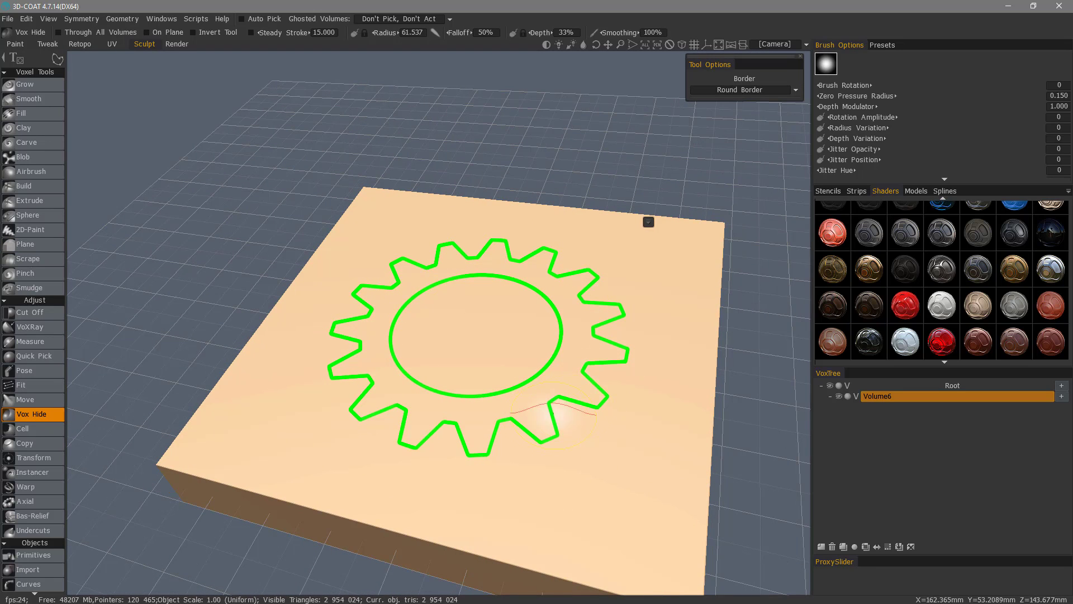
mouse_move(370, 428)
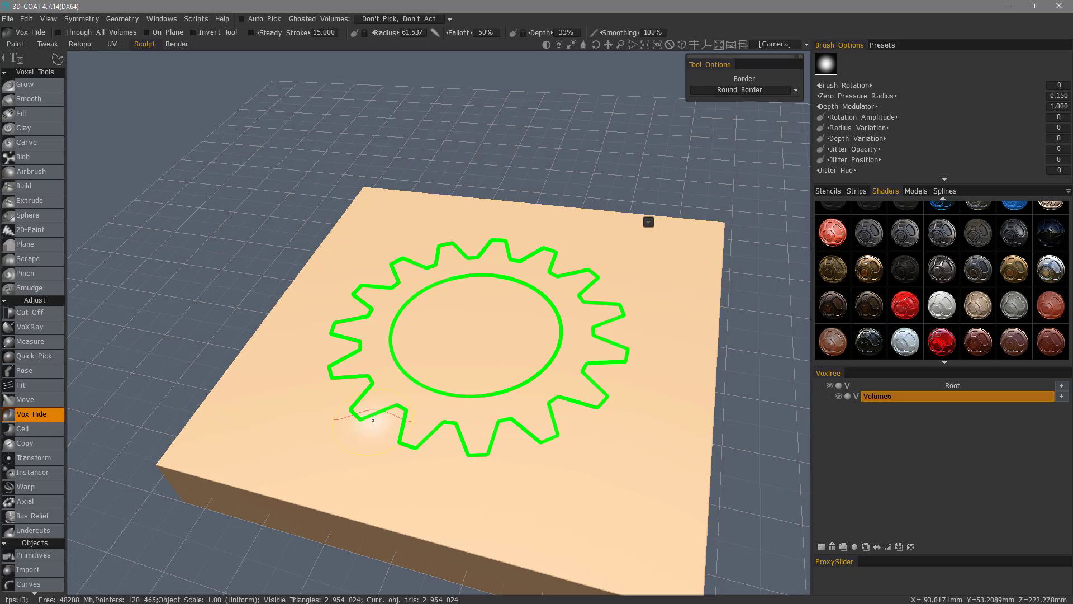
mouse_move(485, 401)
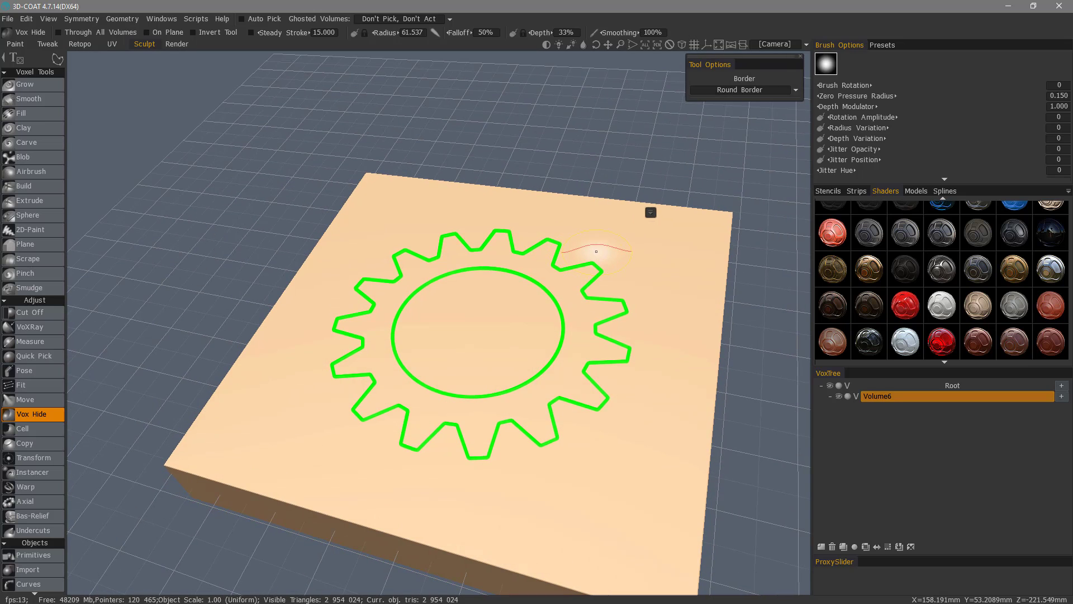
mouse_move(654, 283)
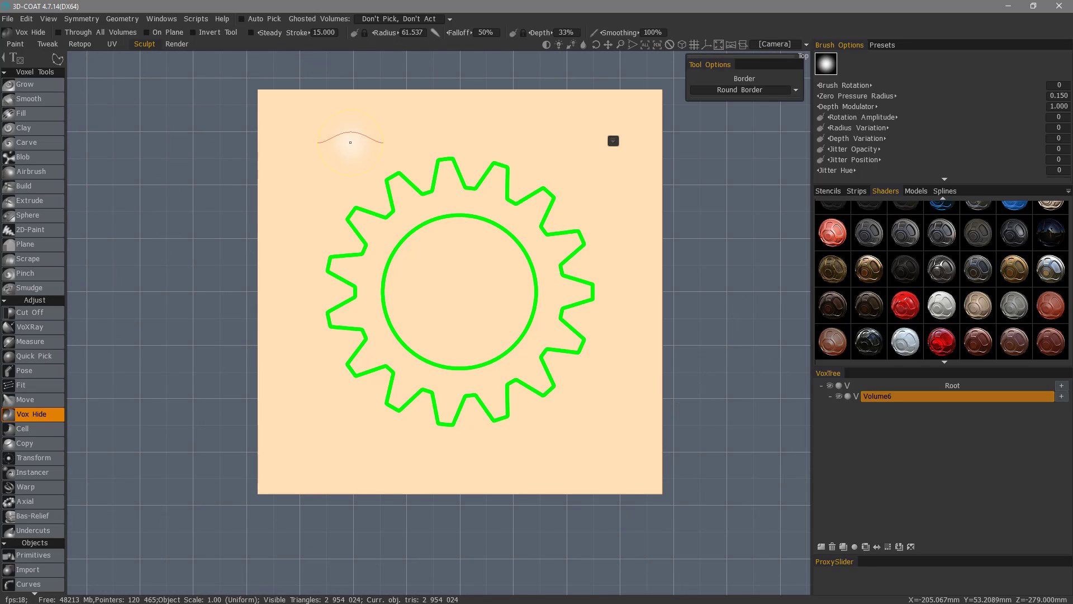
mouse_move(289, 288)
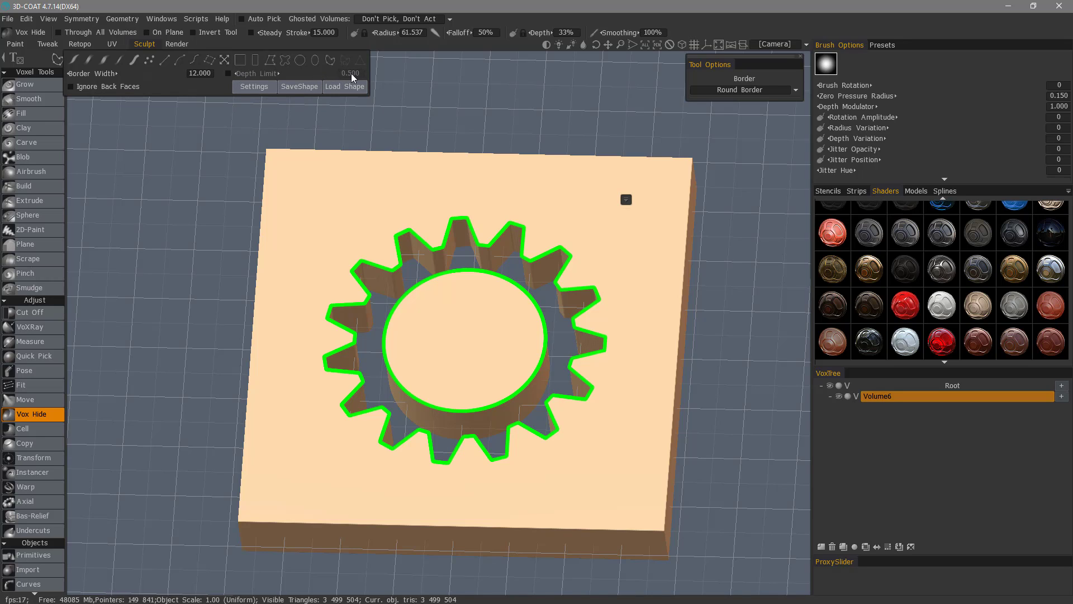
mouse_move(381, 77)
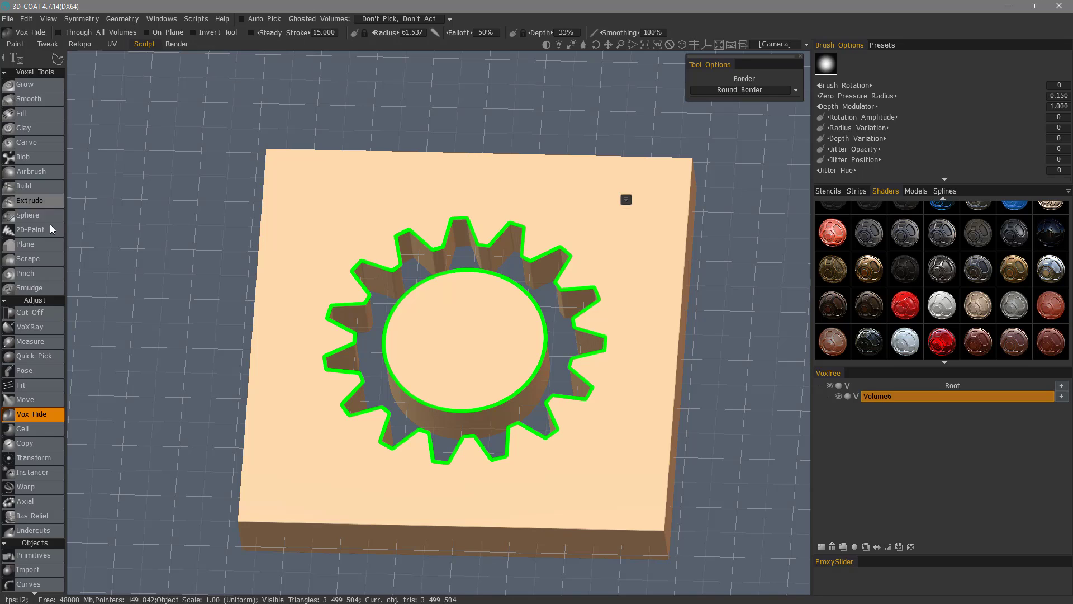
mouse_move(178, 337)
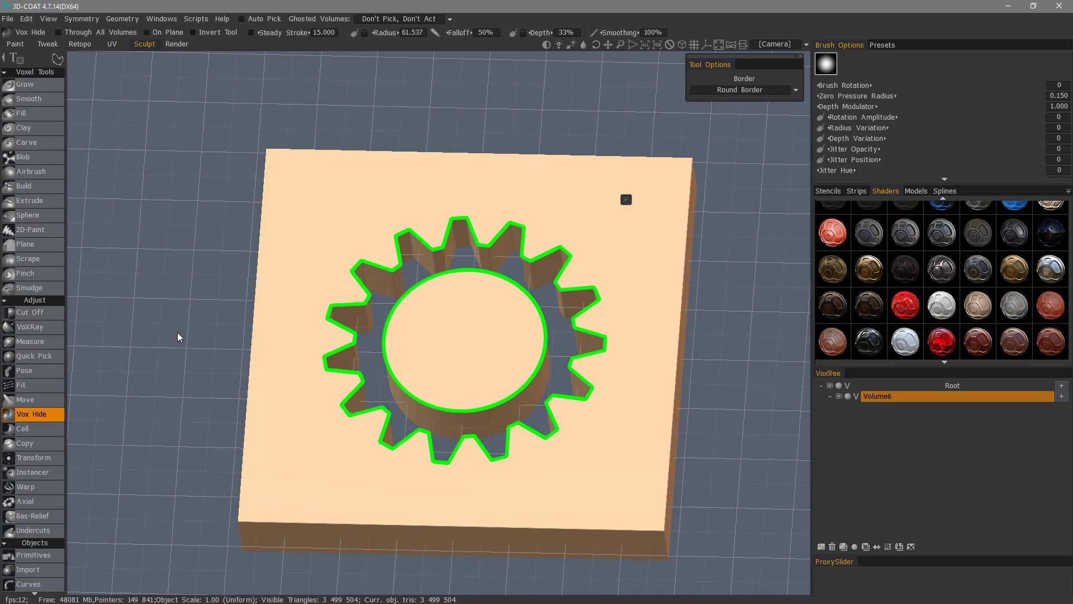
mouse_move(171, 400)
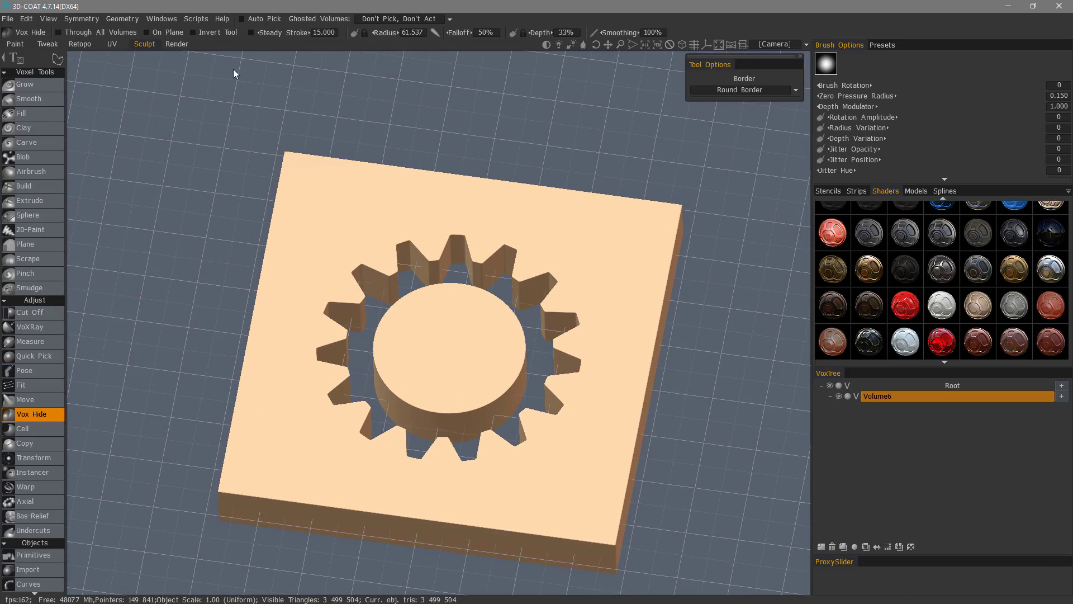
Step: Object-ify the hidden gear into Volume6_Hidden, then hide Volume6 to view the gear alone
click(122, 19)
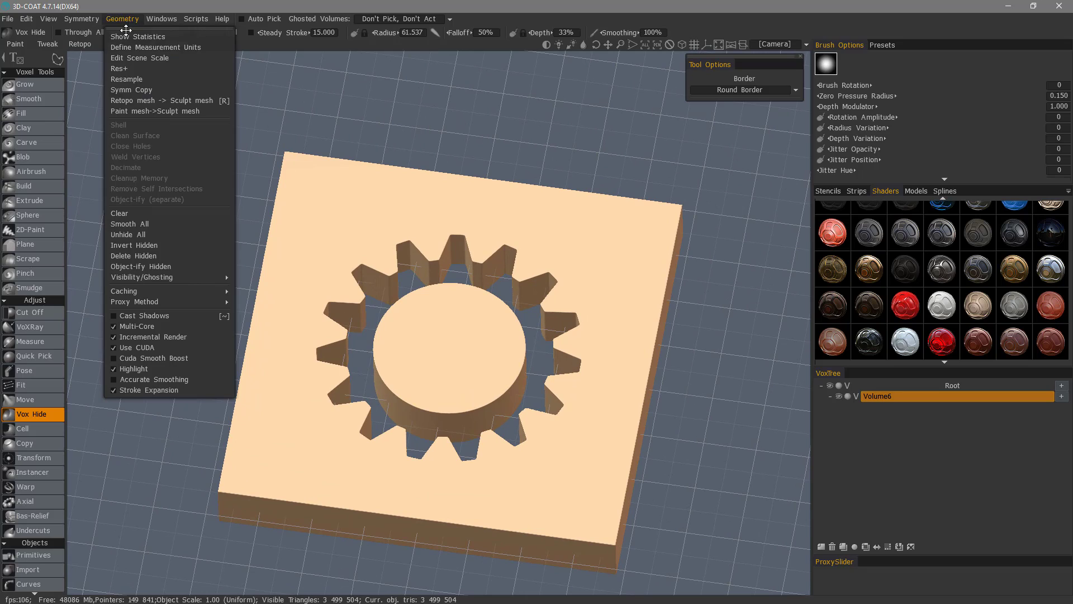
mouse_move(163, 266)
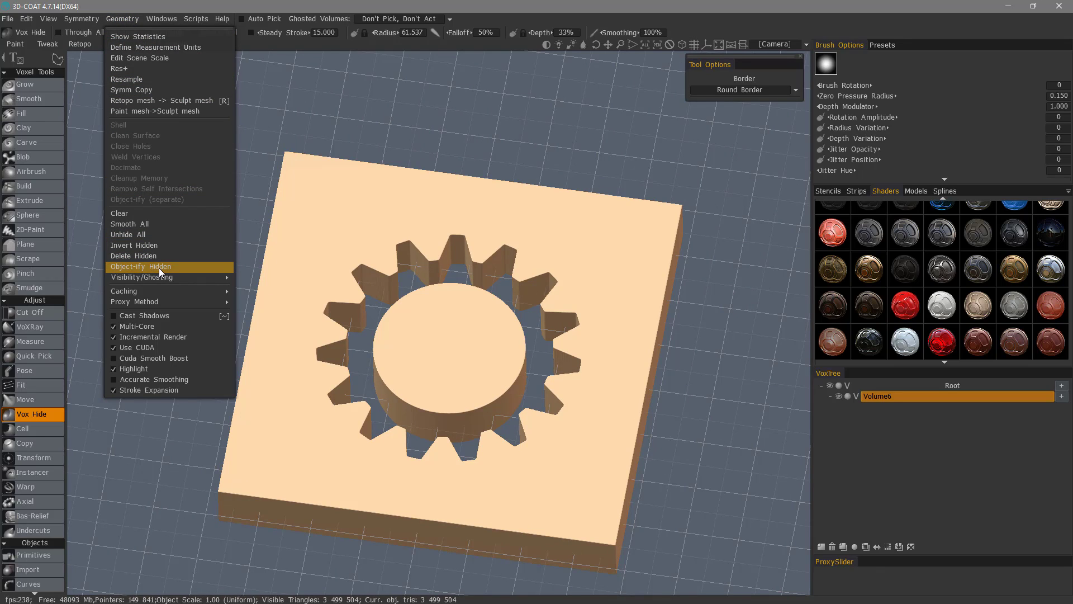
click(140, 266)
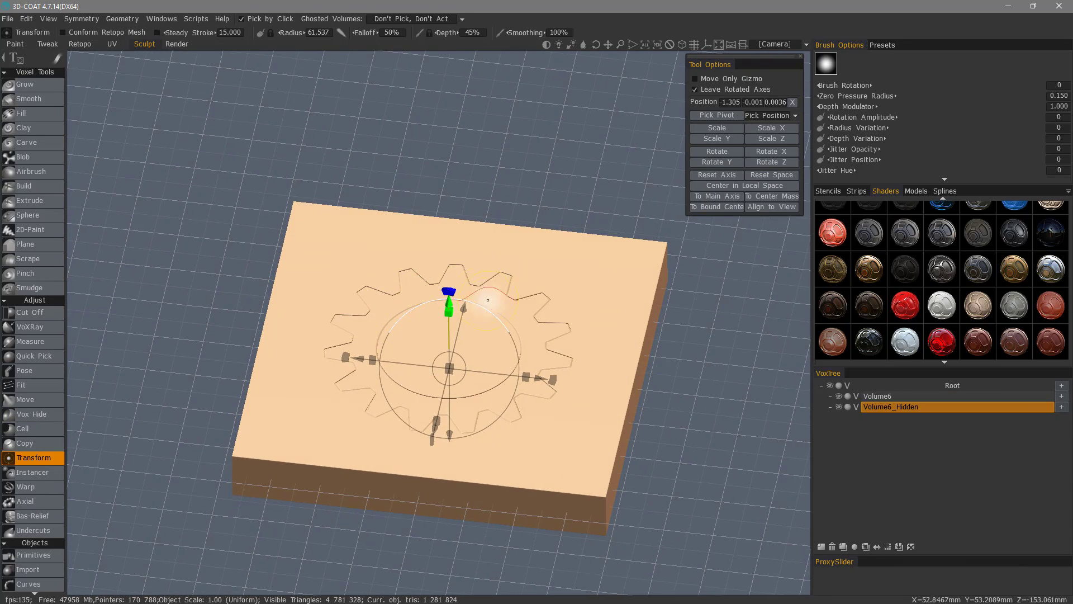
click(840, 406)
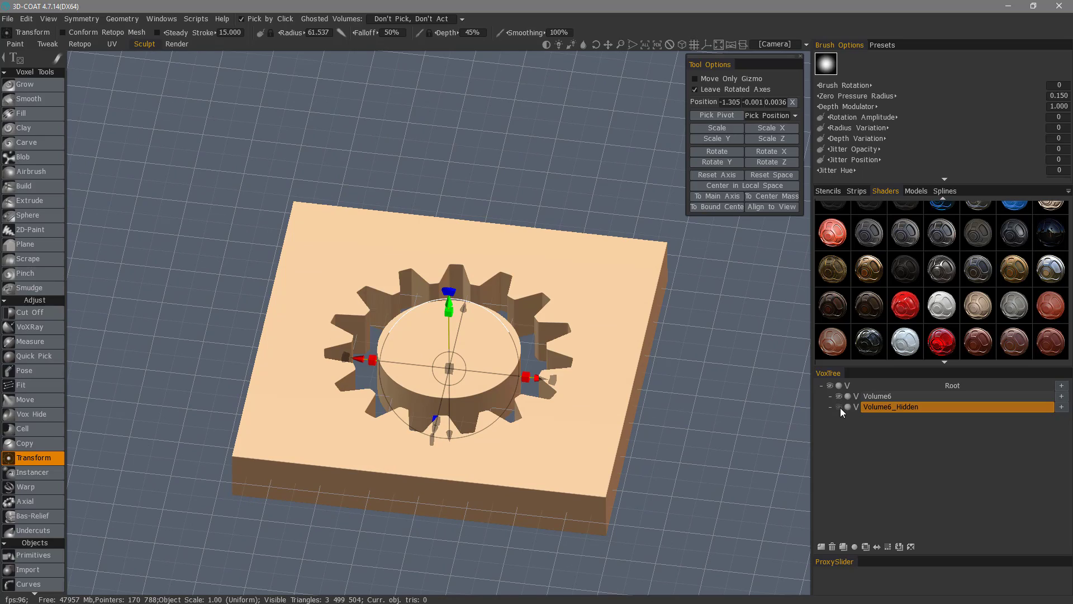
click(837, 396)
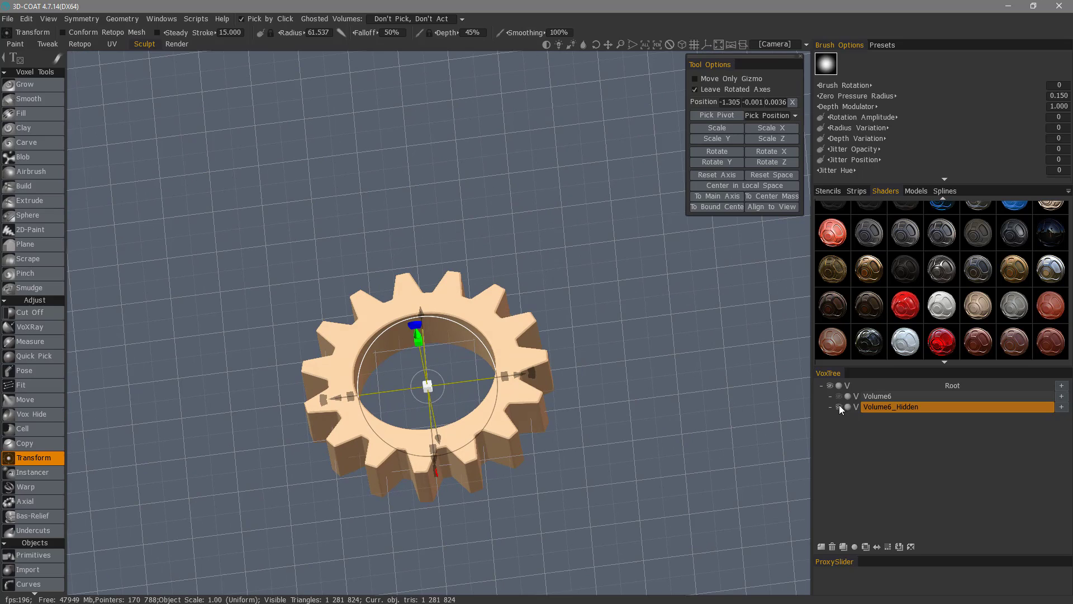
click(848, 407)
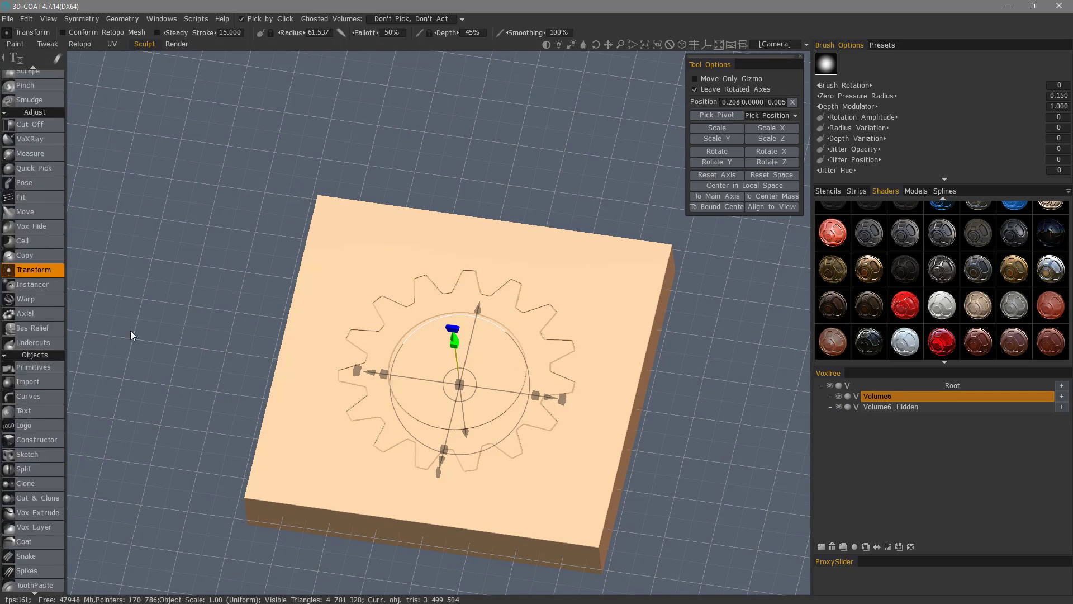
Step: Extrude Volume6_Hidden by -0.500 and apply Smooth All
scroll(down, 3)
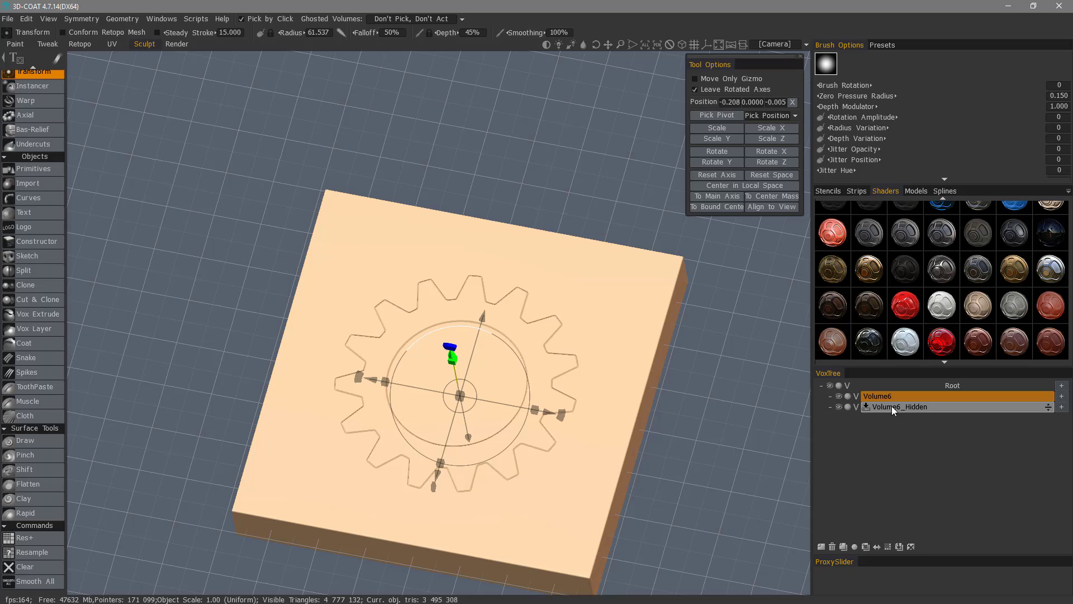
right_click(878, 396)
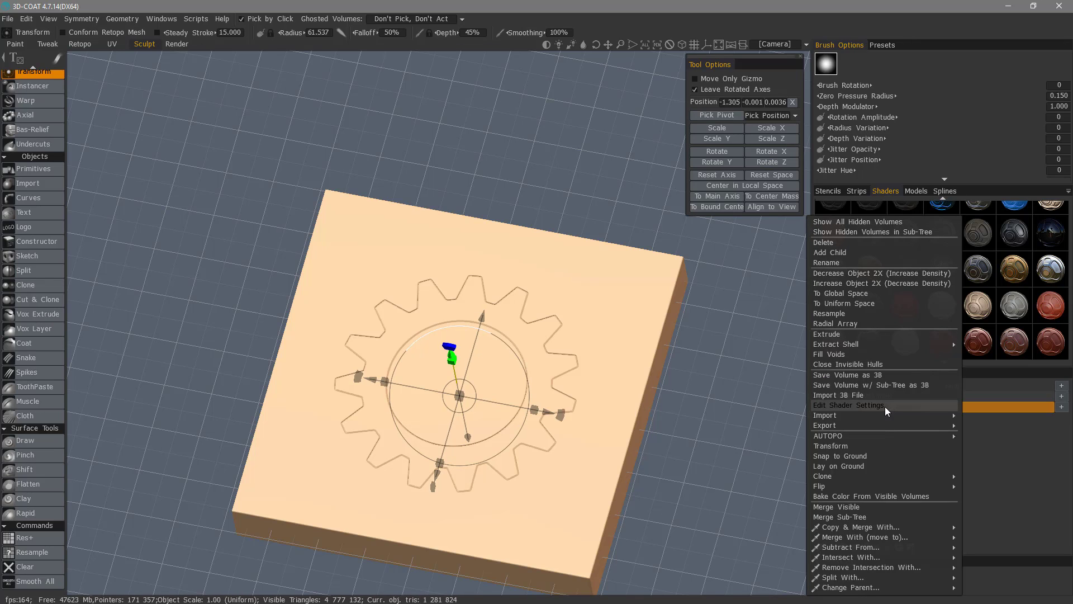
click(827, 334)
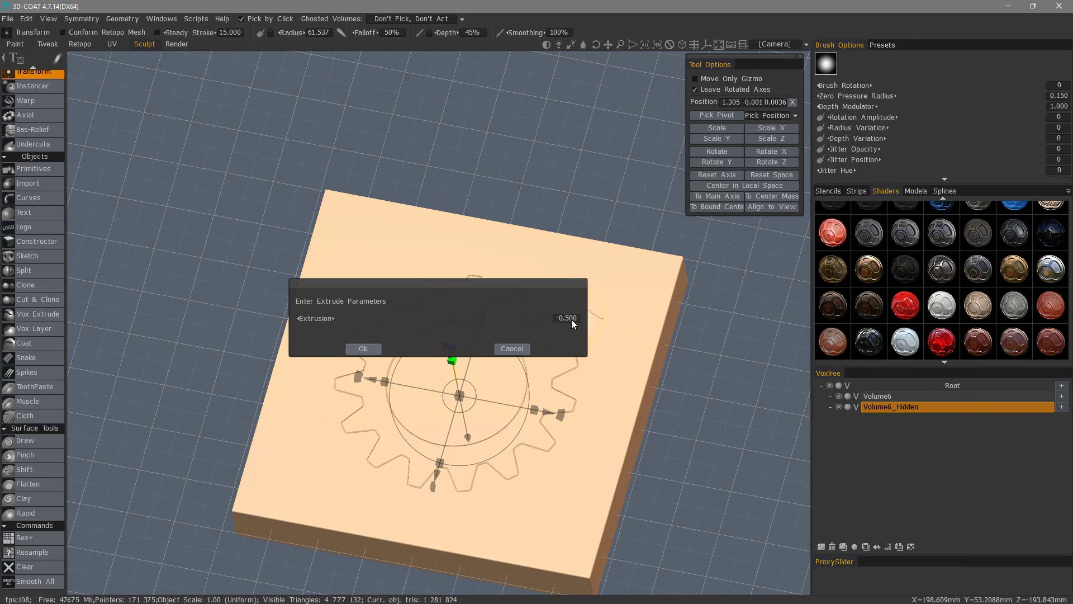
mouse_move(362, 349)
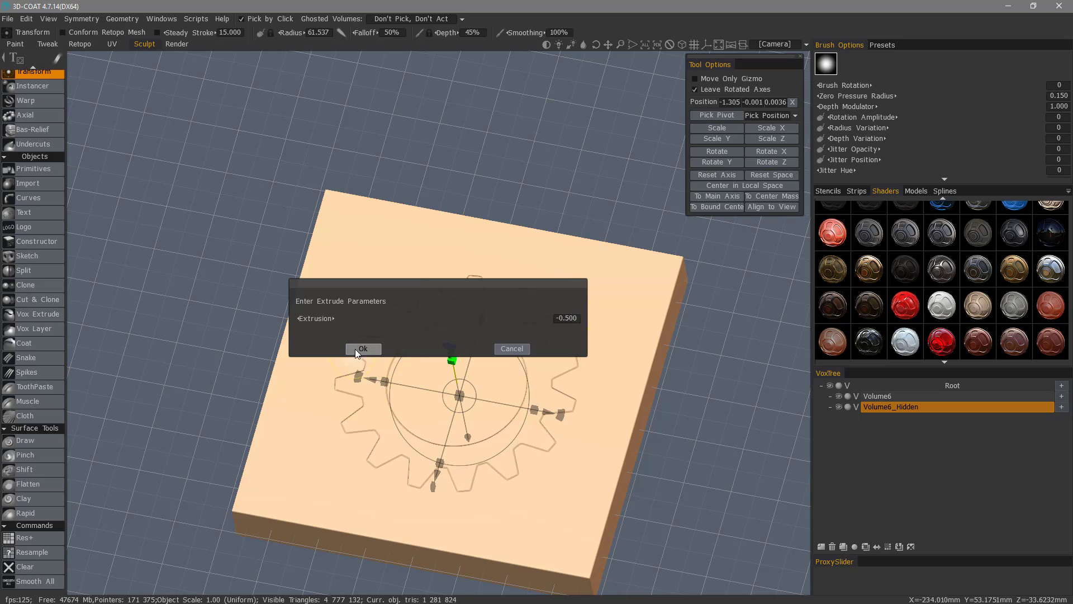
click(363, 350)
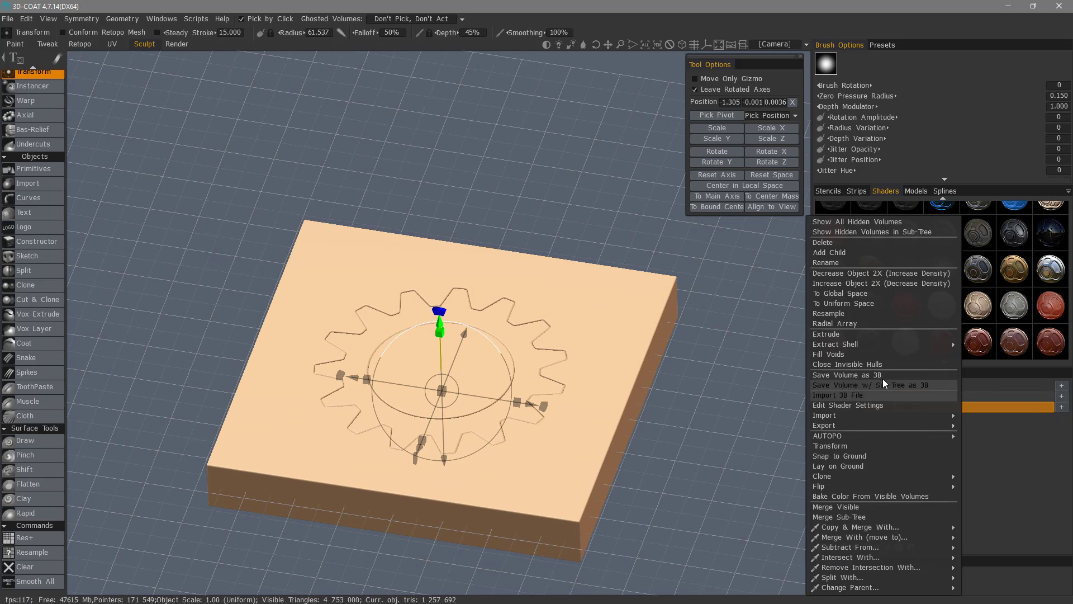
click(881, 231)
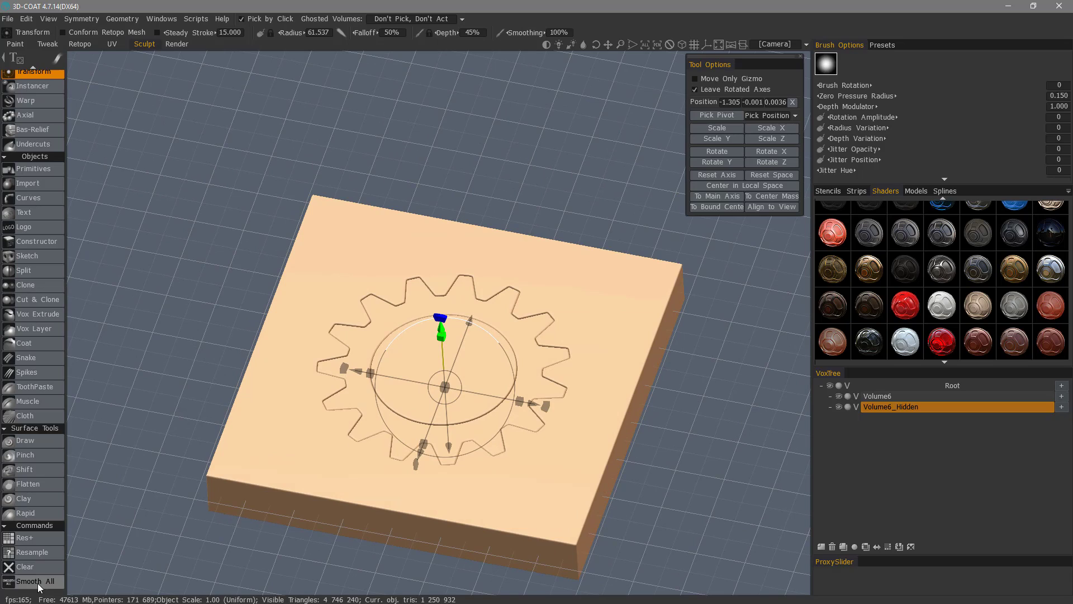
click(31, 581)
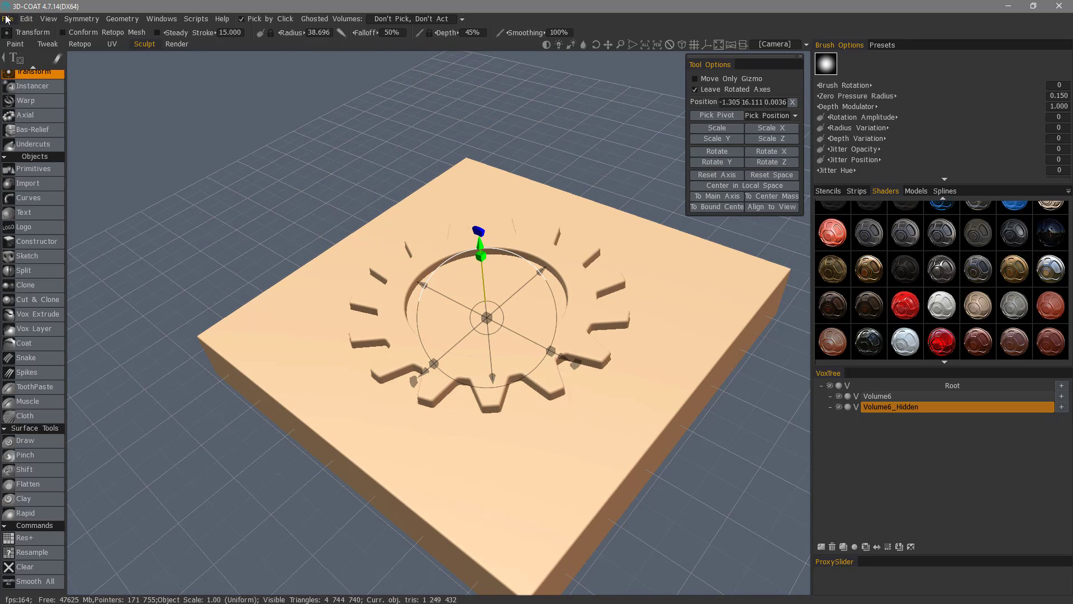
Step: Start a new scene without saving, add a box primitive slab, and pick a voxel brush
click(7, 18)
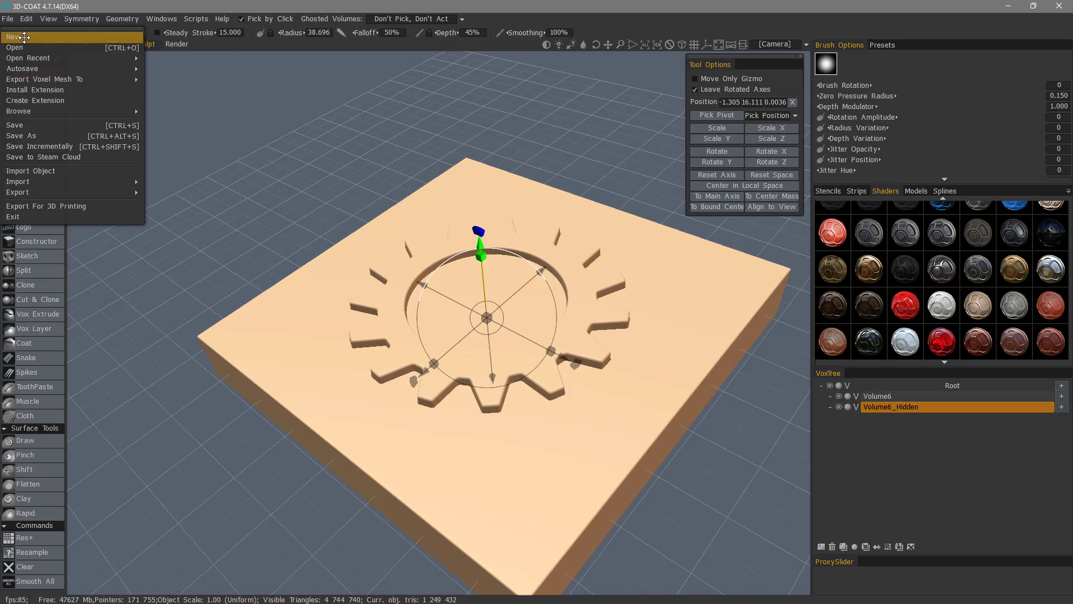
click(16, 36)
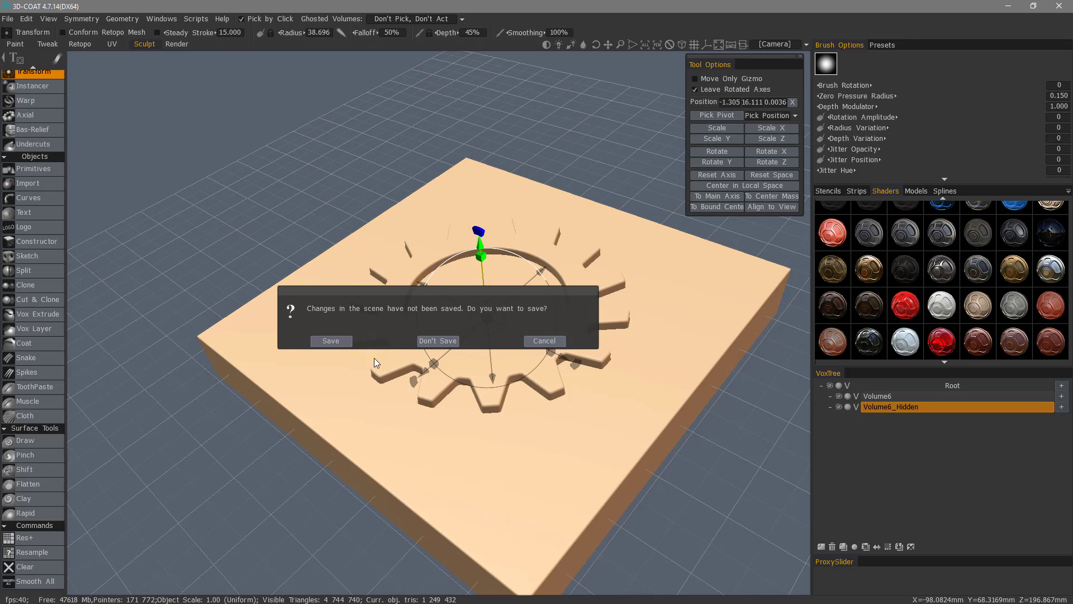
click(437, 341)
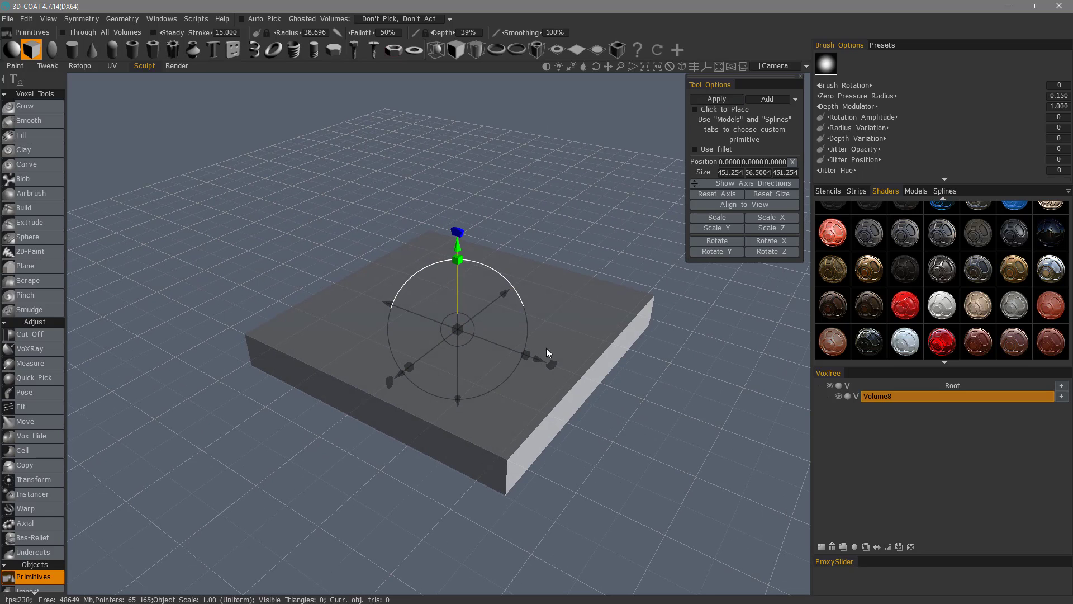
click(715, 99)
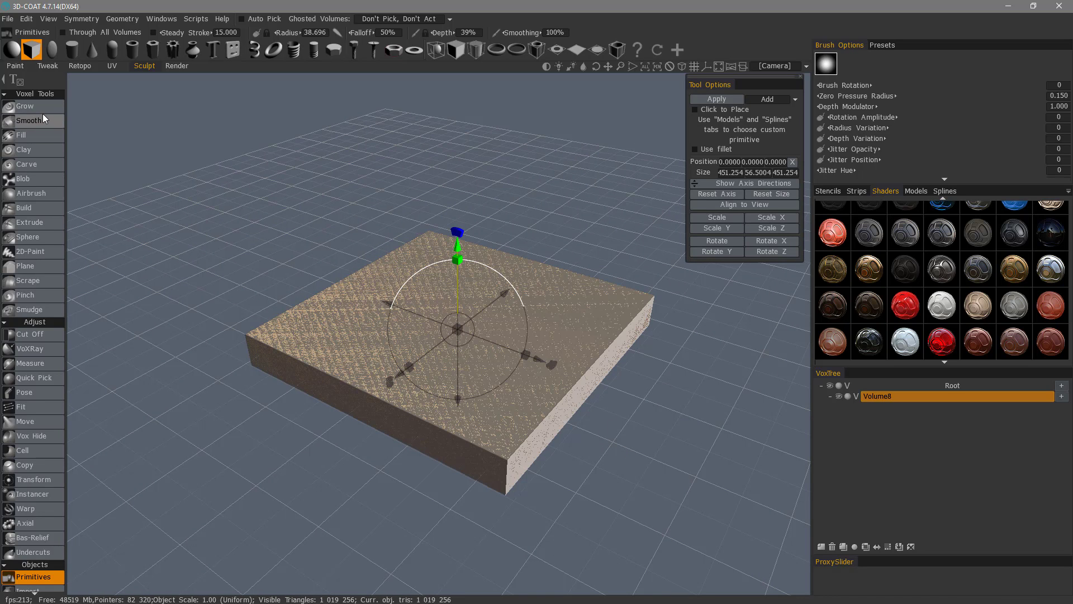
click(25, 106)
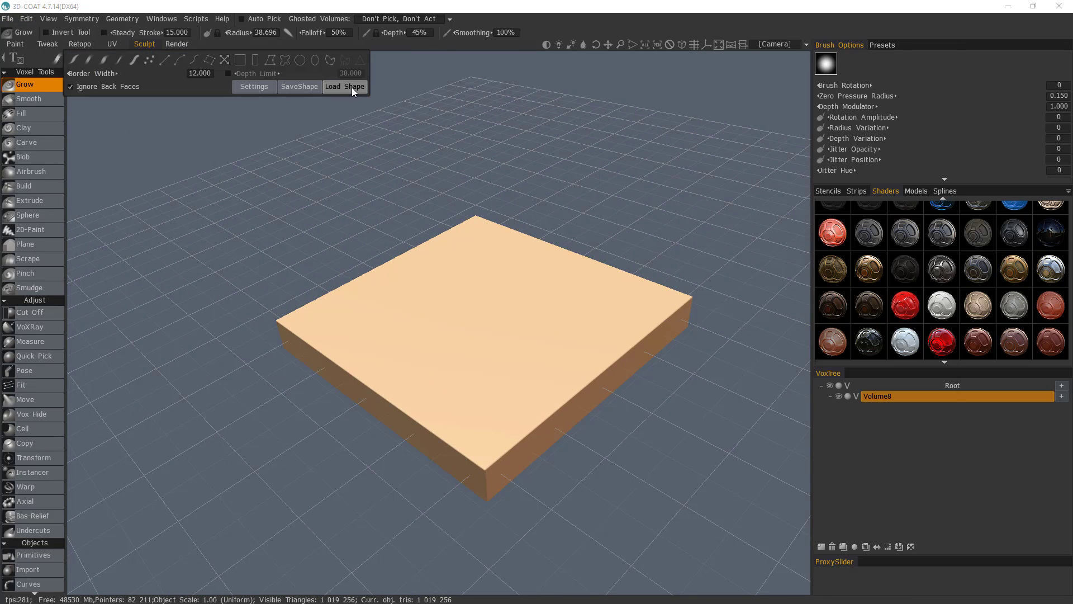
Step: Load the sword-and-star emblem from the masks folder and import it as a curve
click(344, 86)
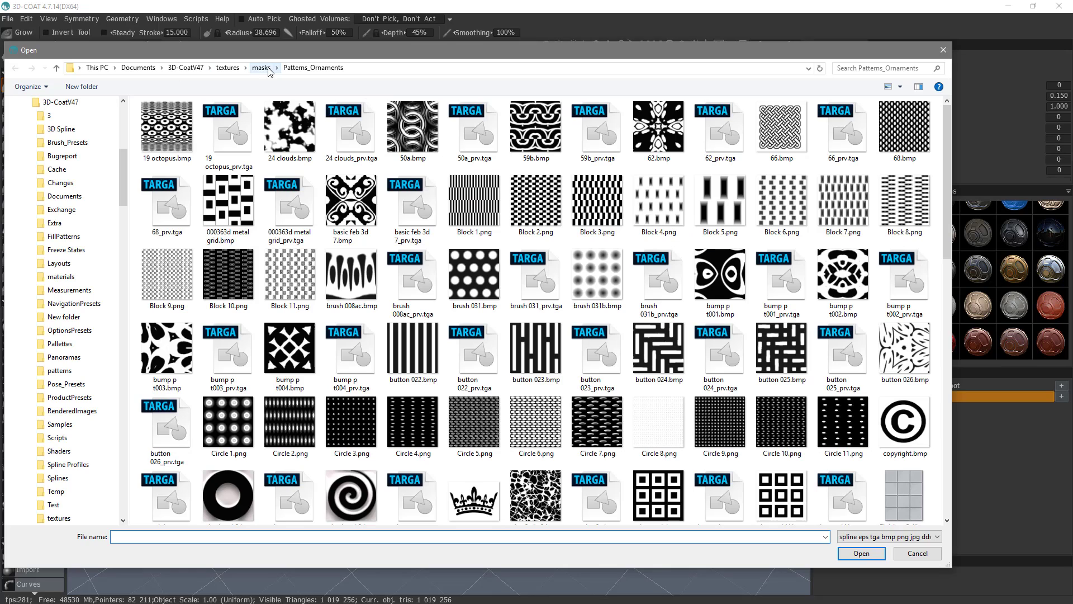
click(946, 536)
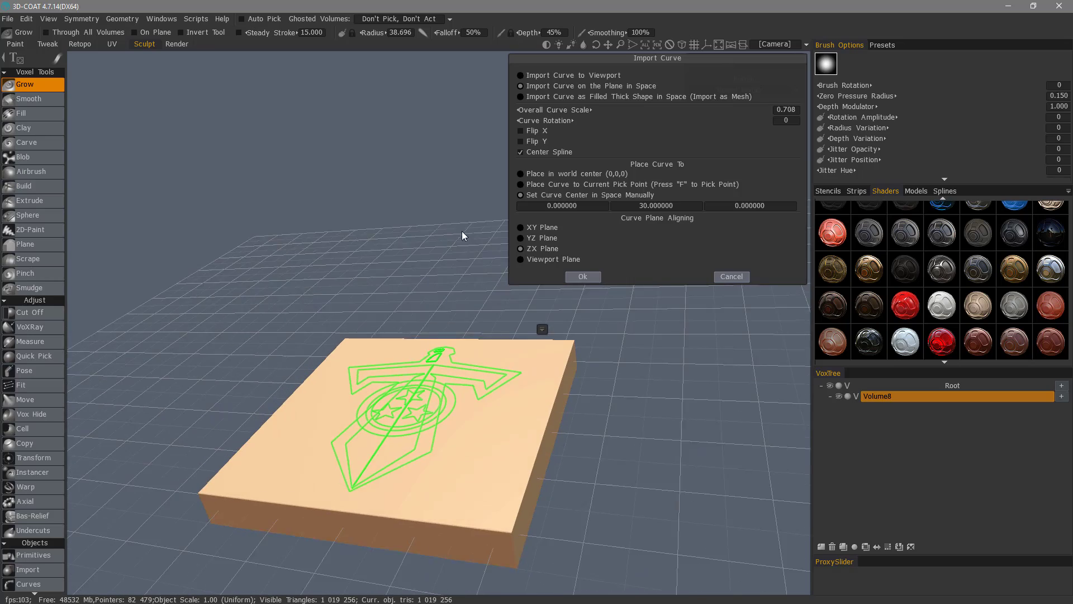
click(581, 276)
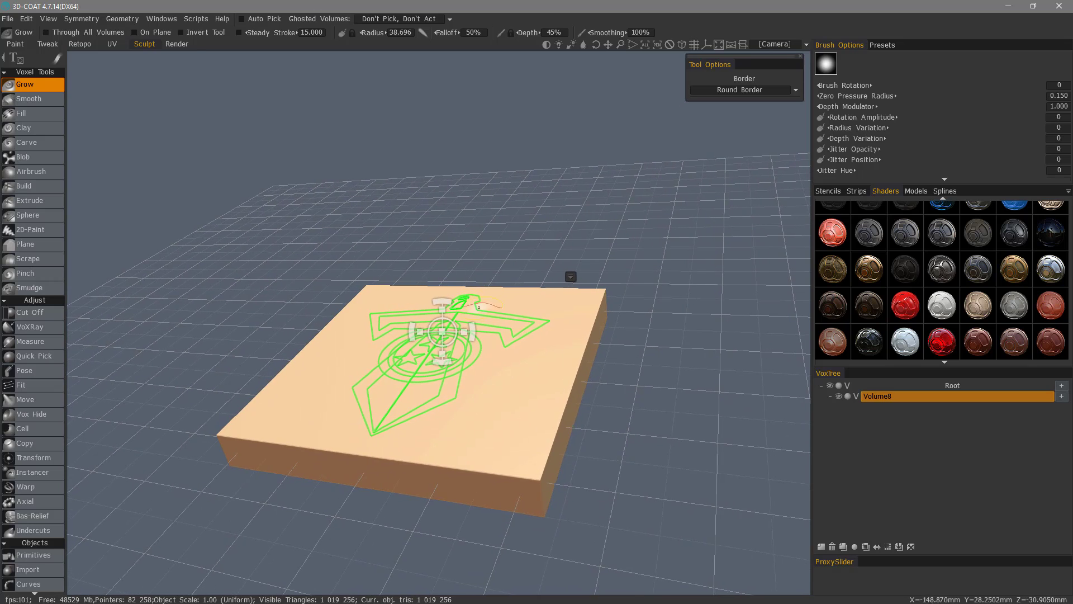
mouse_move(29, 200)
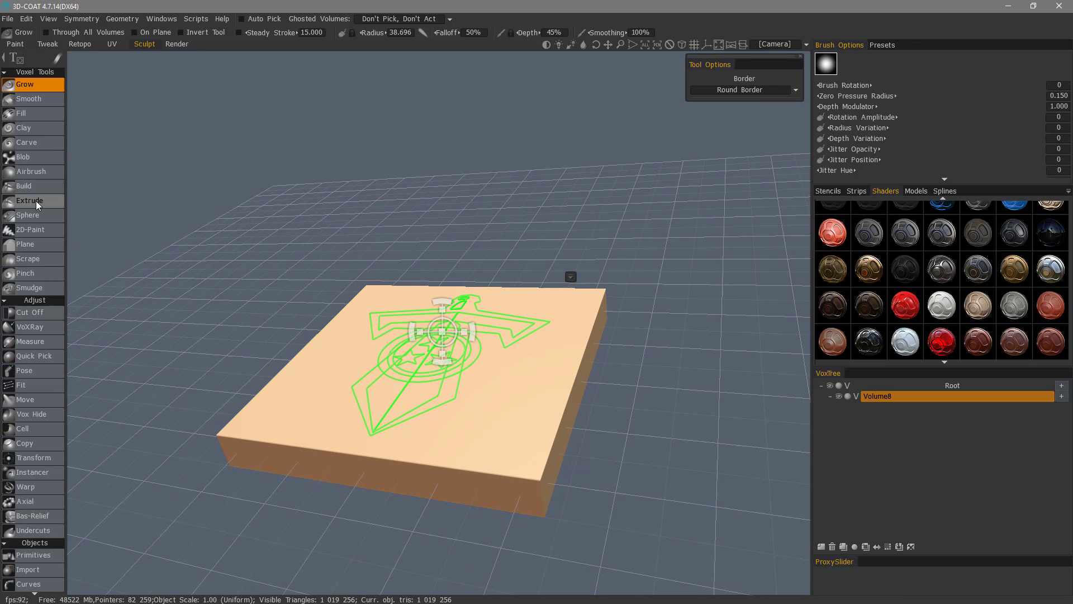
Step: Switch to the Extrude tool, confirm the emblem curve placement, and adjust the curve stroke options
click(28, 200)
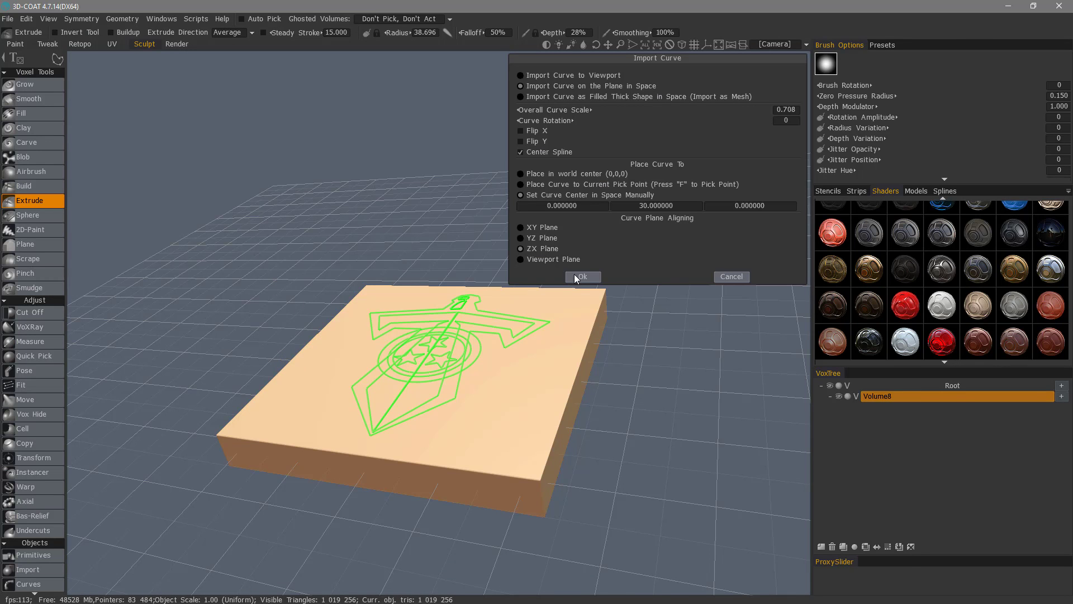
click(581, 277)
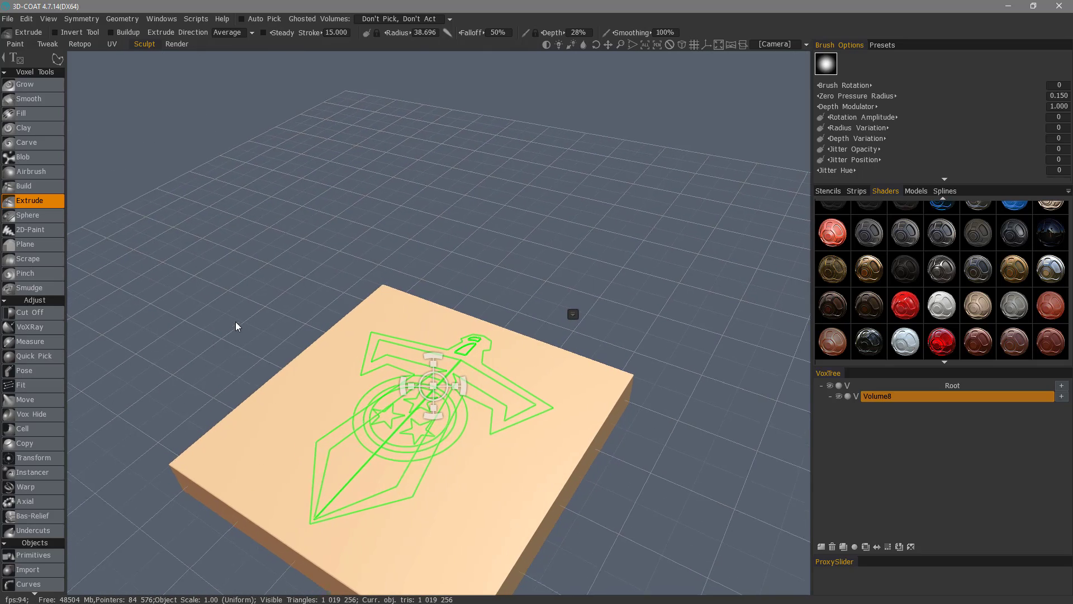
click(57, 60)
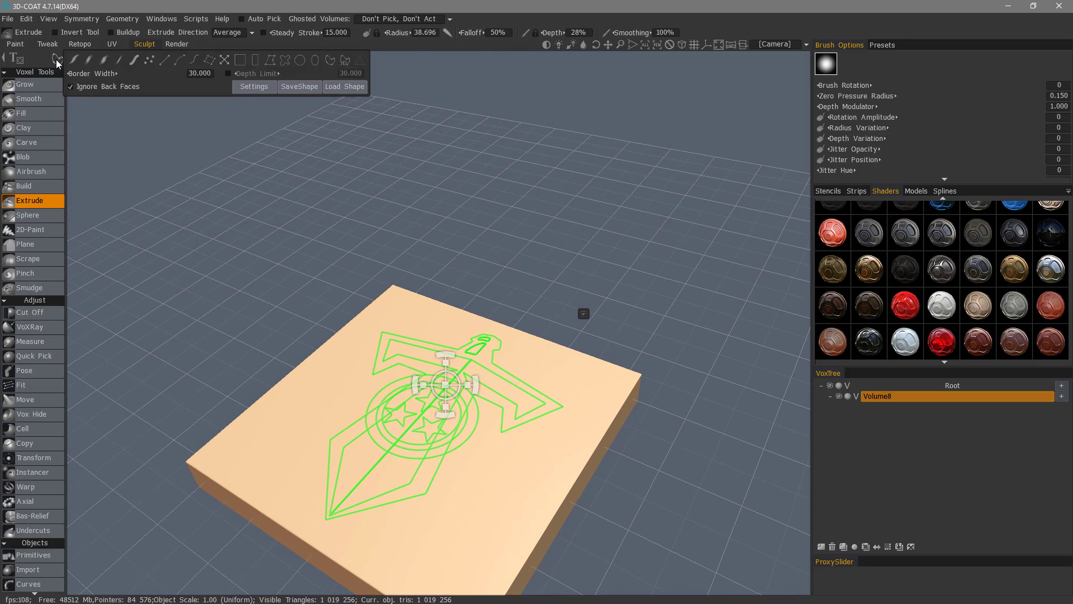
drag(199, 74, 136, 73)
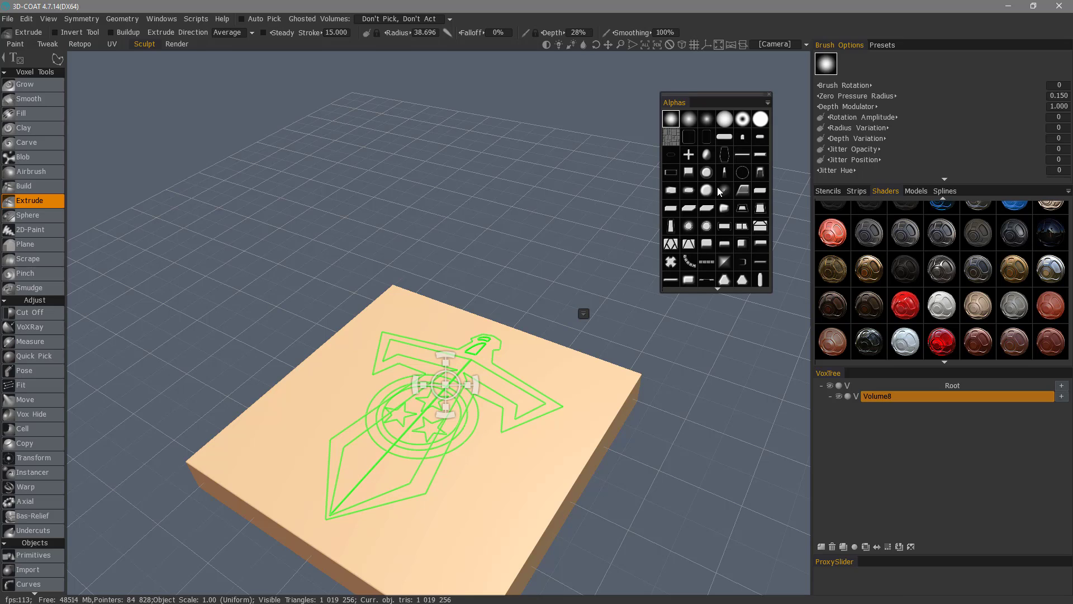
Step: Give the extrude brush a solid hard round alpha and set extrusion direction to Along Y
click(760, 118)
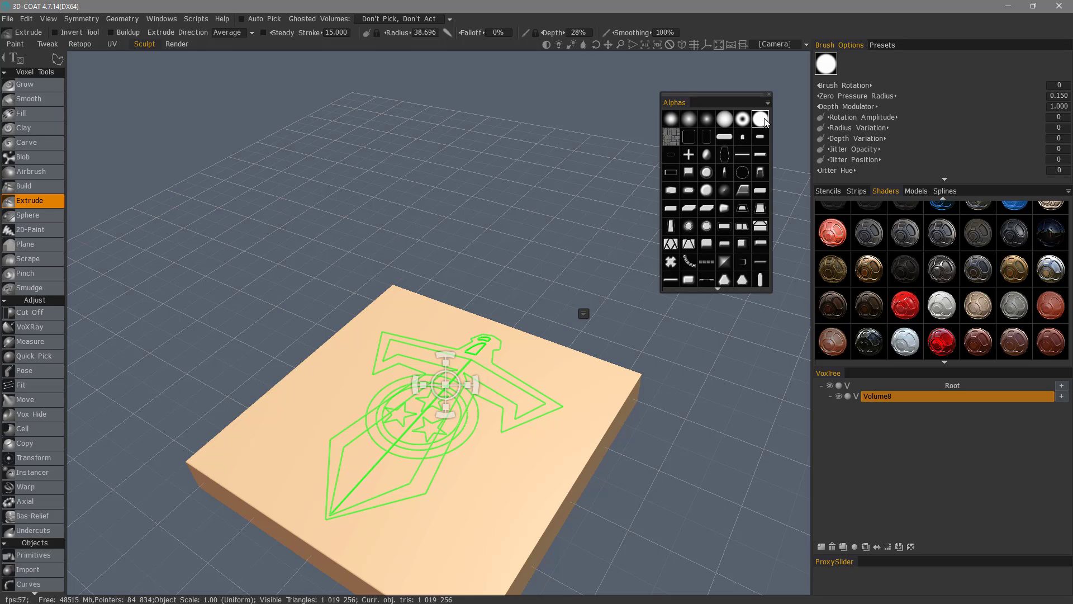
mouse_move(531, 64)
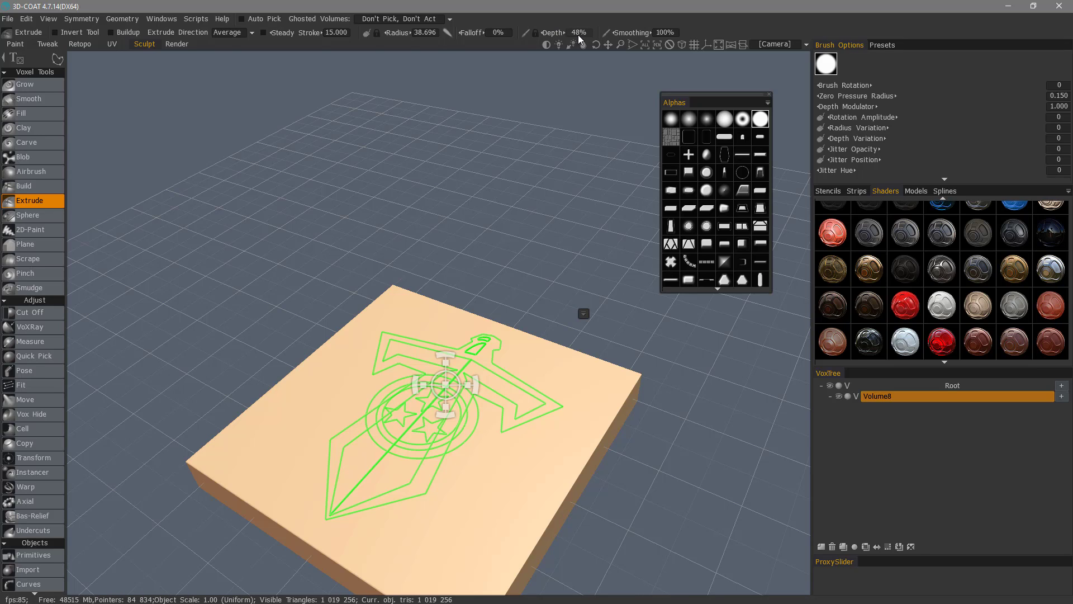
click(228, 32)
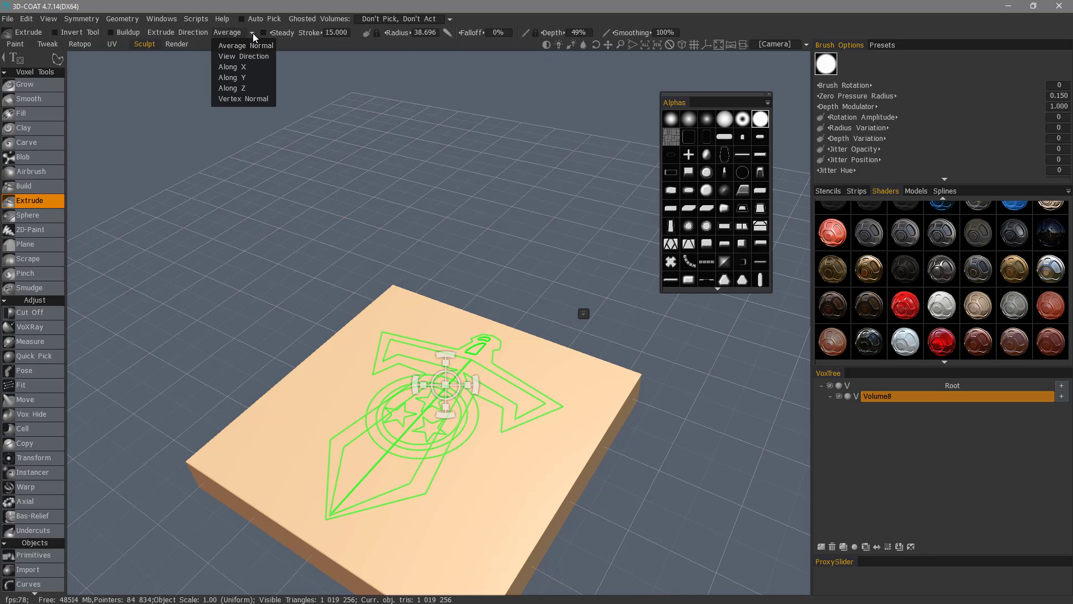
mouse_move(243, 56)
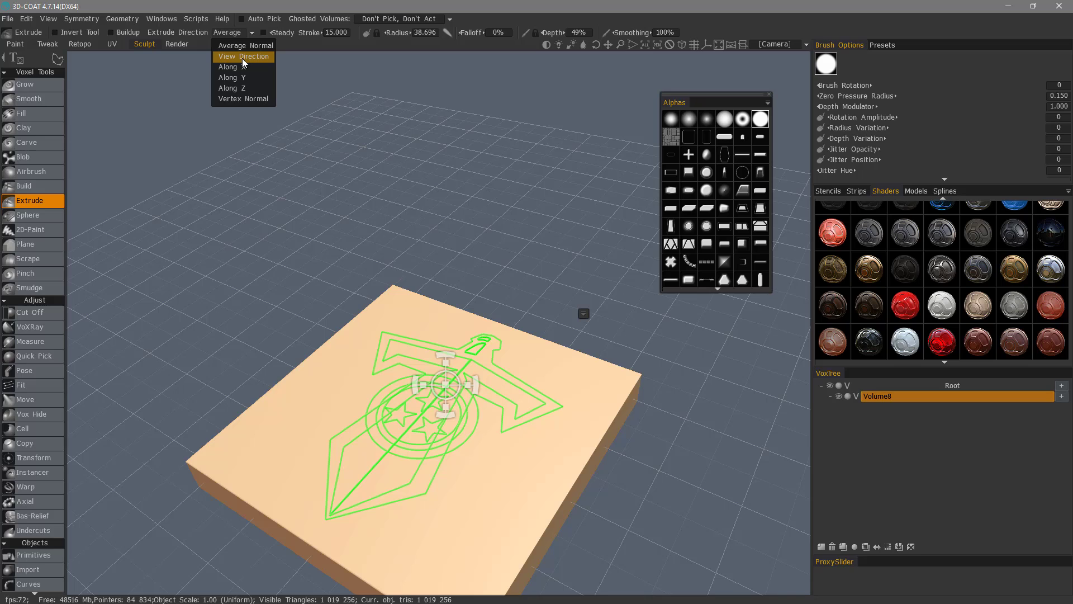
mouse_move(244, 77)
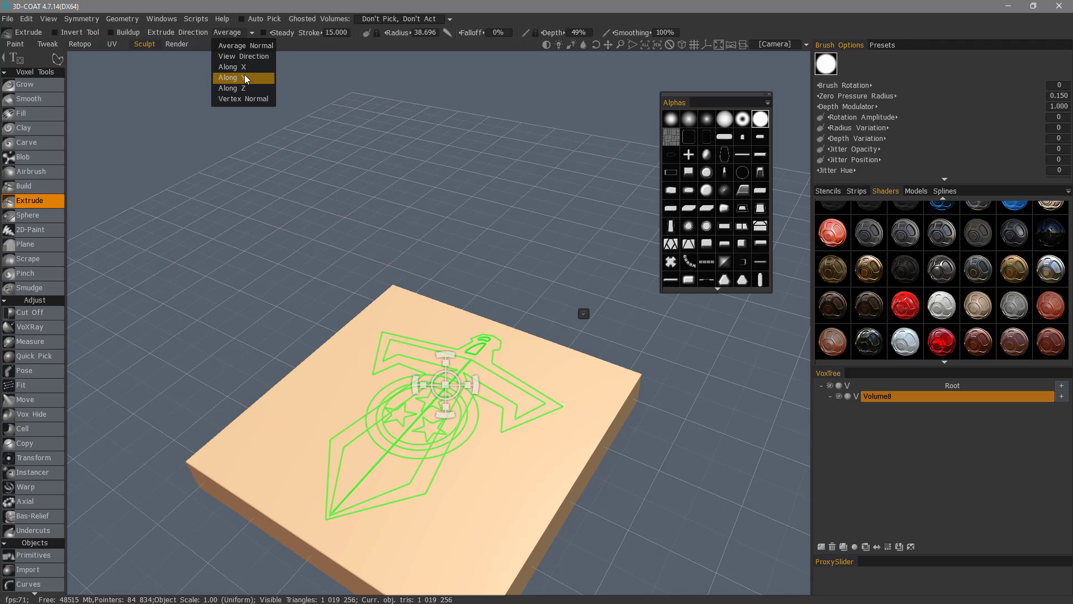
click(231, 77)
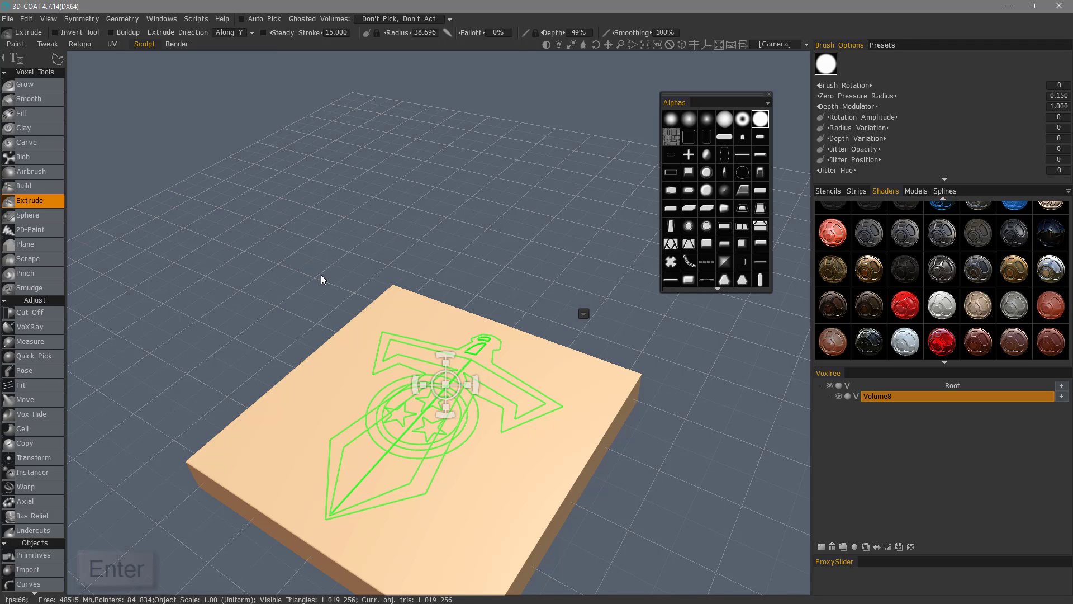